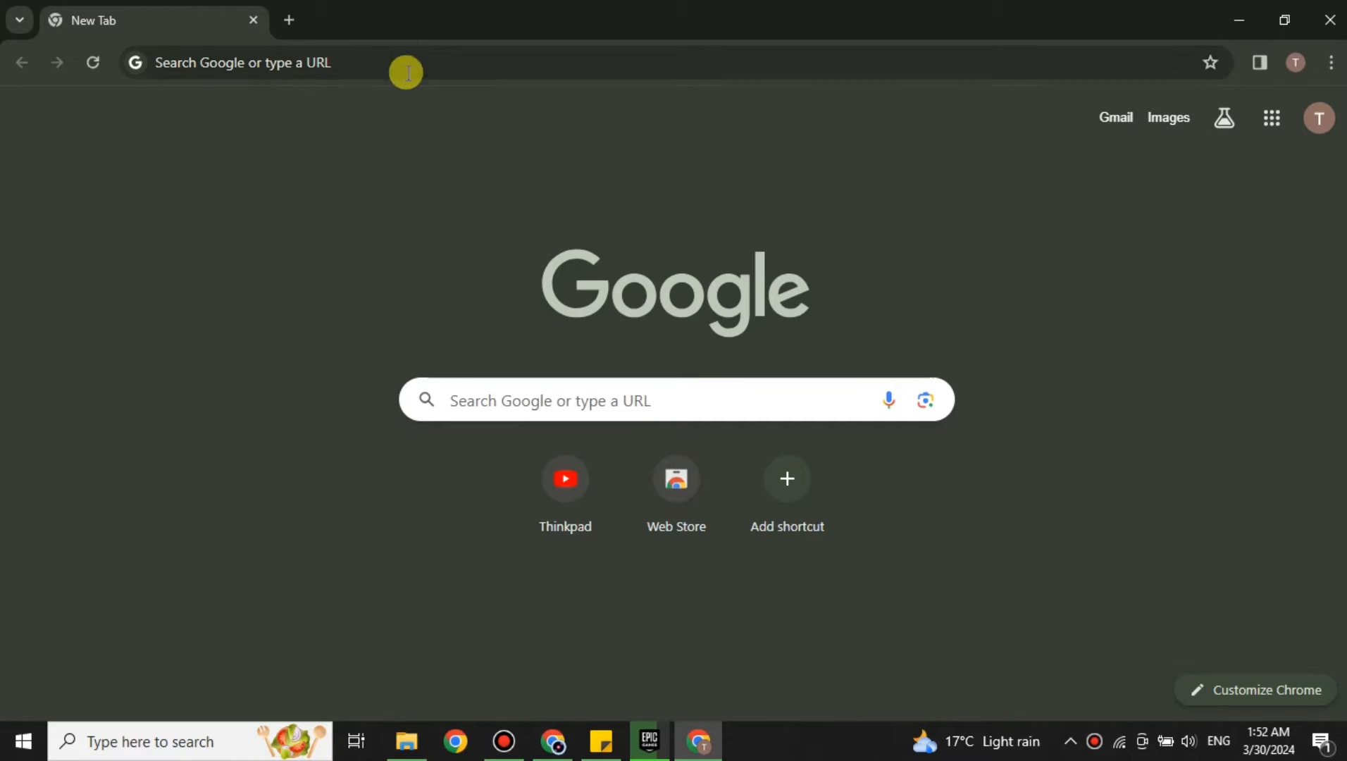
Search Chrome for 'pixverse' and go to the PixVerse AI result
text(pic)
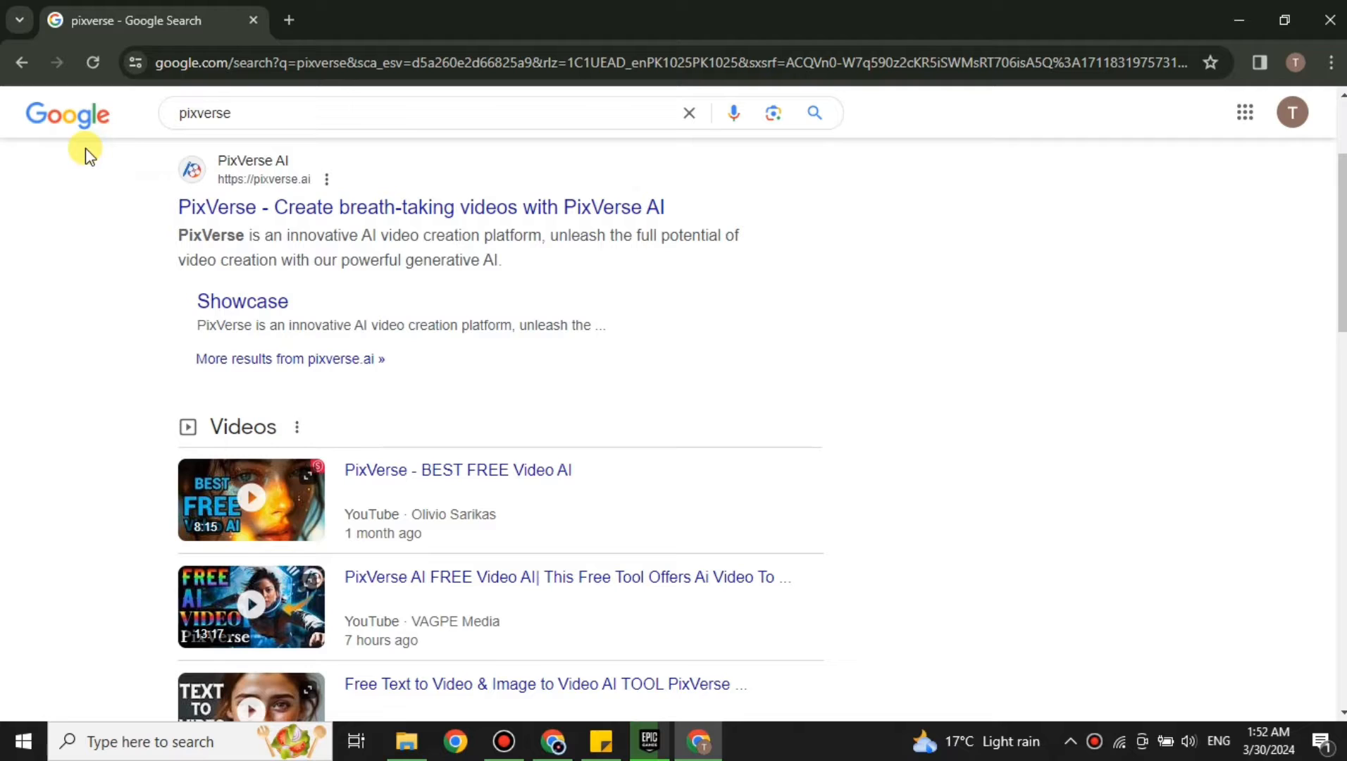
click(422, 207)
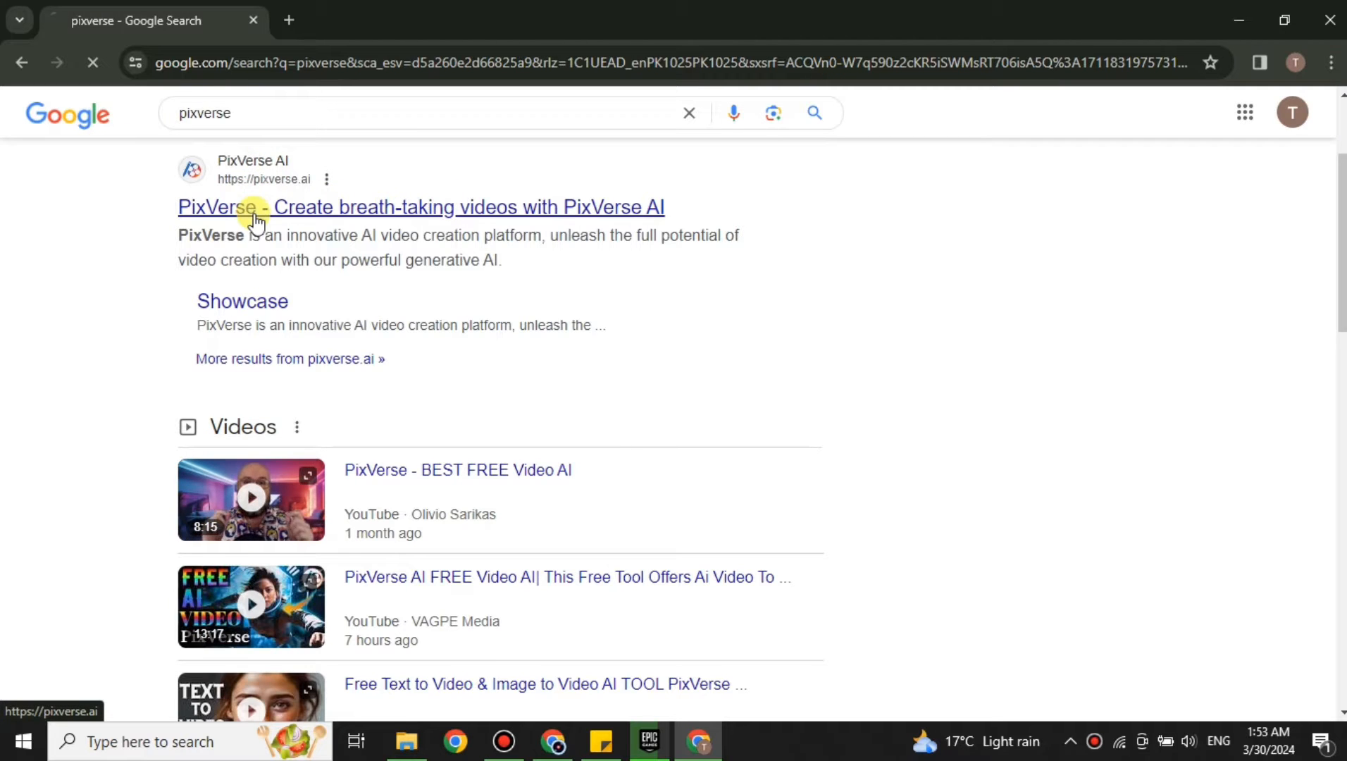
click(421, 207)
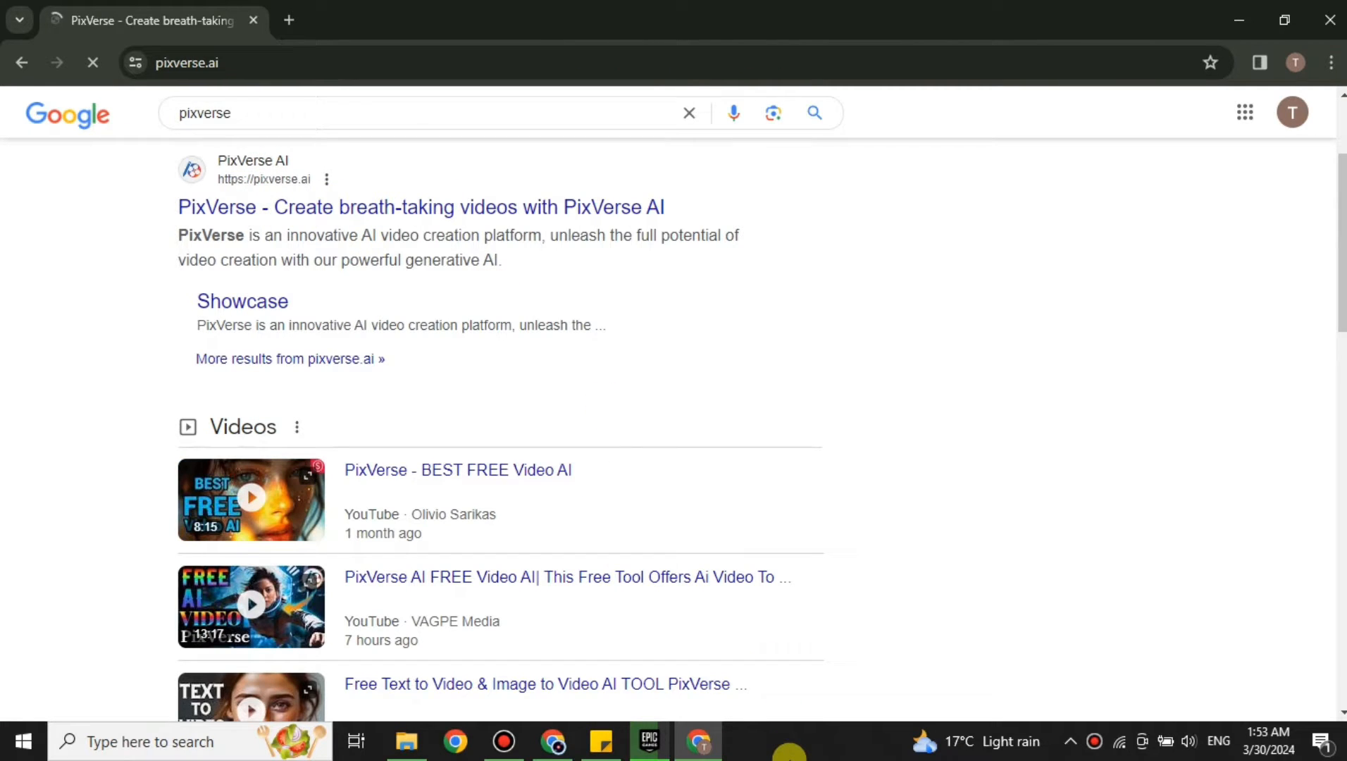
From pixverse.ai, follow the 'Discord Community' button to the Discord invite
click(421, 207)
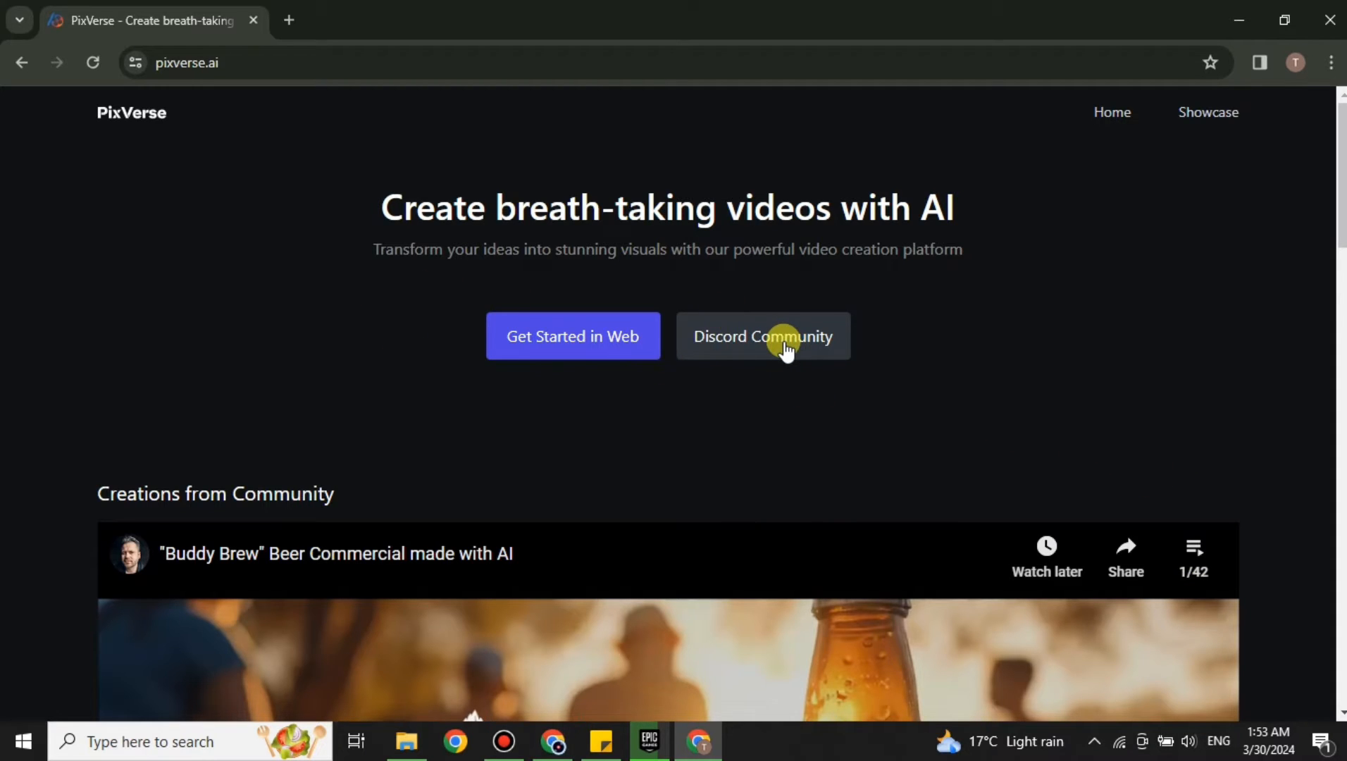
click(763, 335)
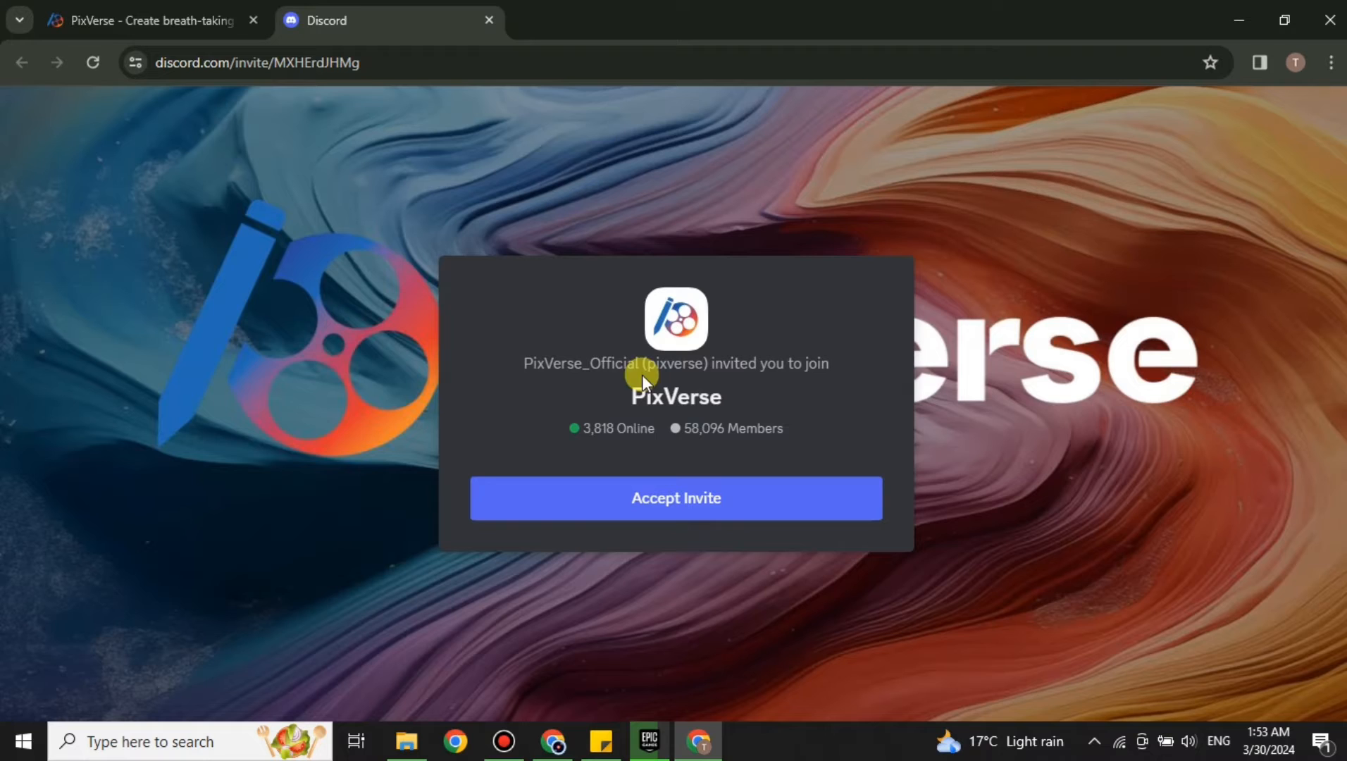
Accept the invite to the PixVerse Discord server and reach its onboarding
click(676, 498)
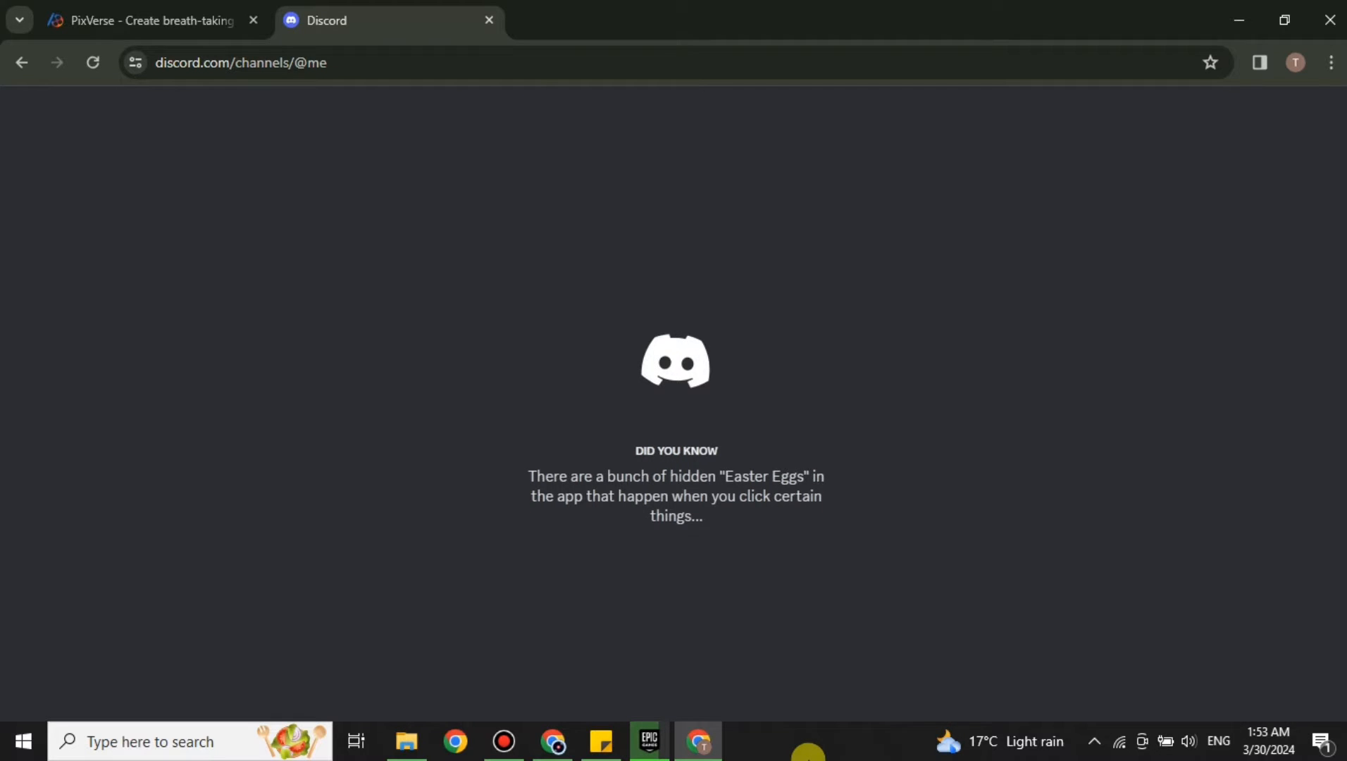
click(35, 297)
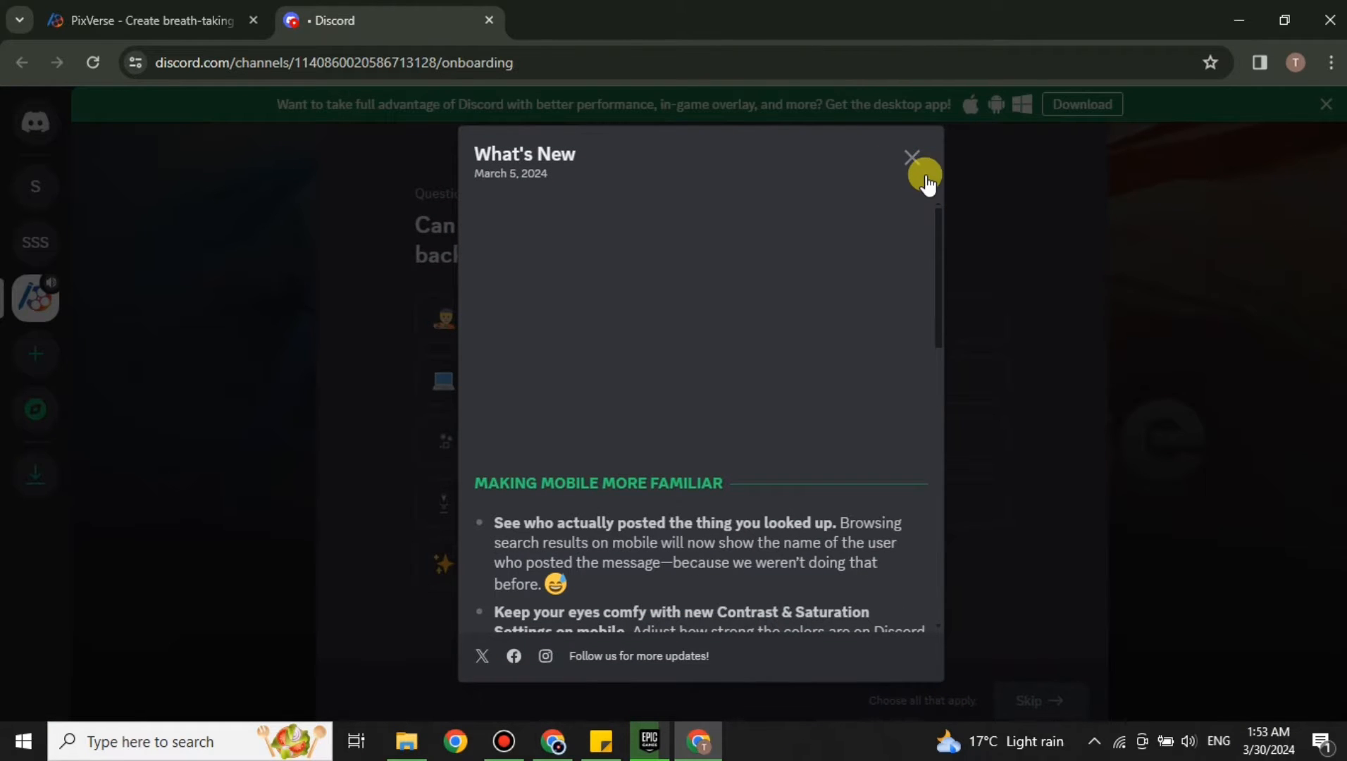
Dismiss What's New, answer Video Producer/Student, Youtube, 'for Fun', and finish onboarding
click(912, 158)
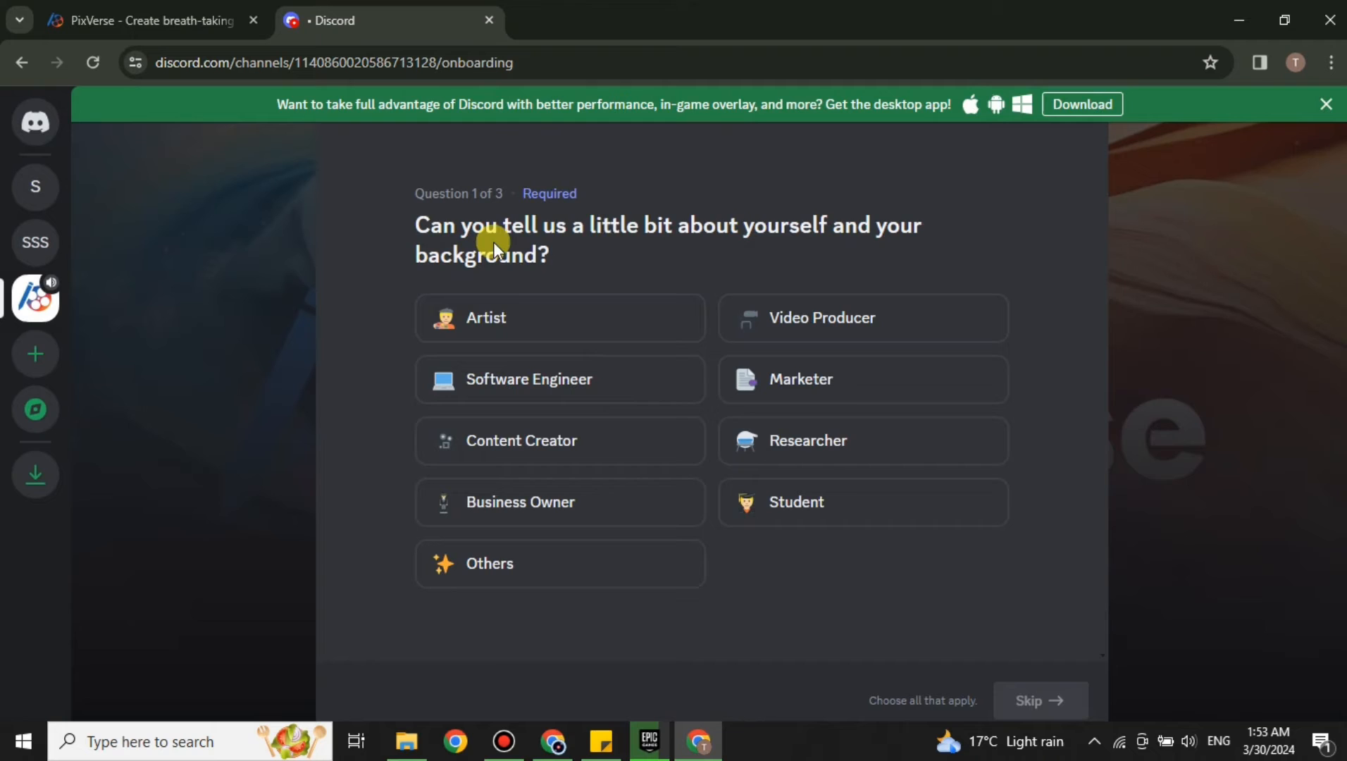
mouse_move(762, 265)
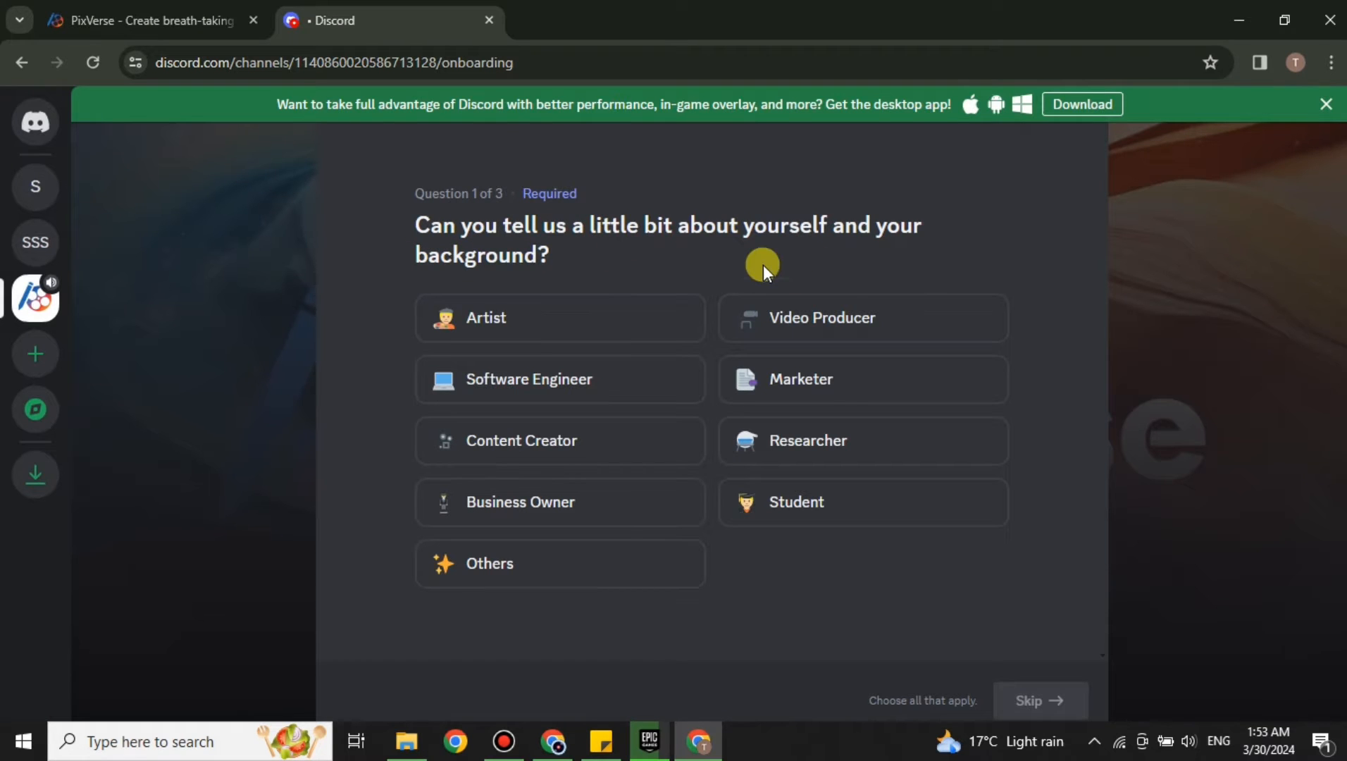
mouse_move(762, 264)
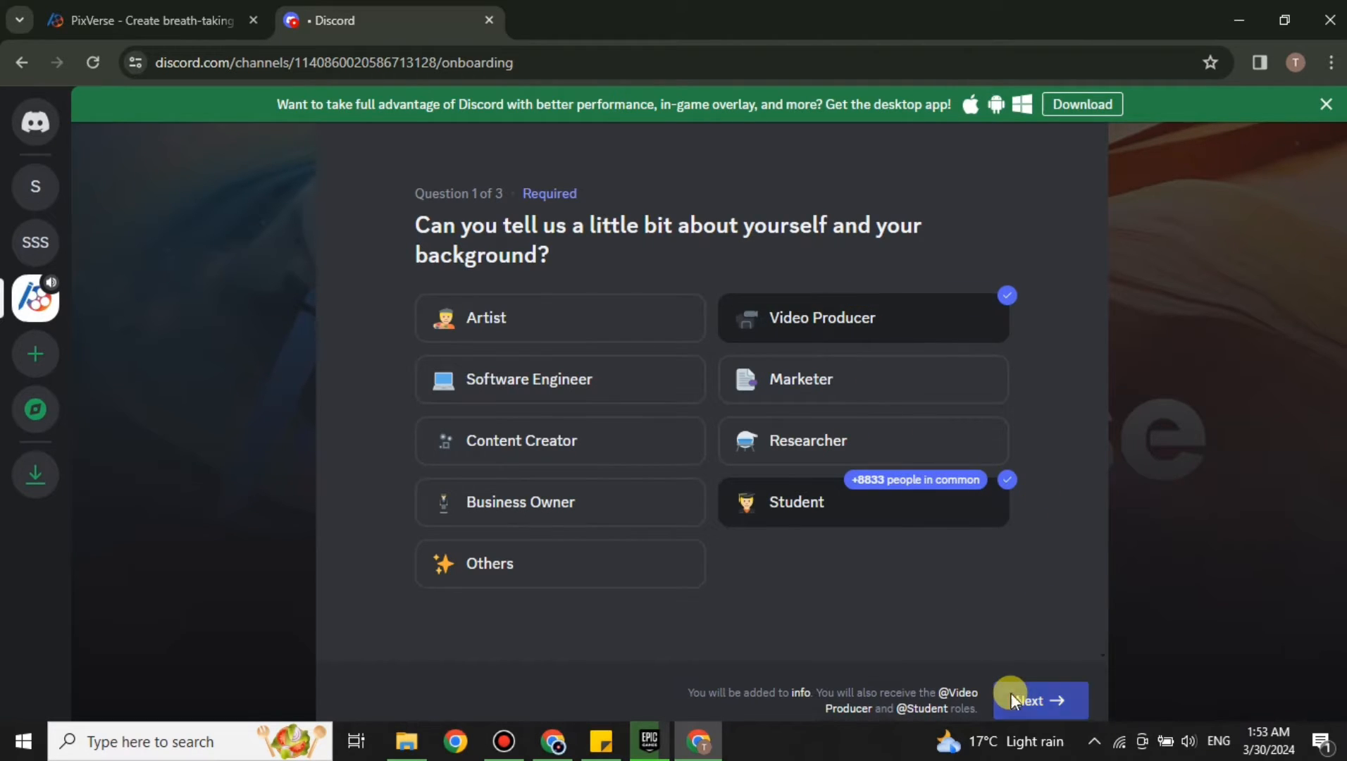
click(1039, 700)
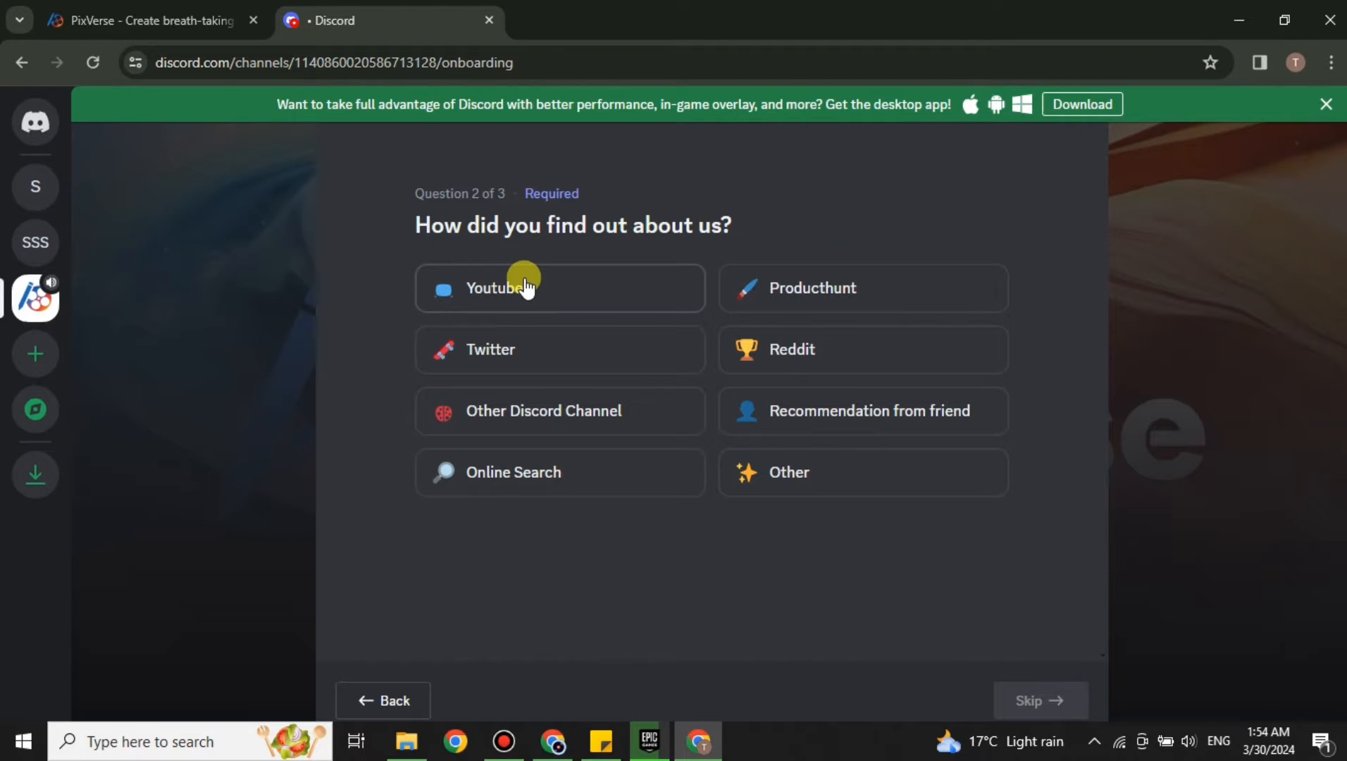
click(560, 287)
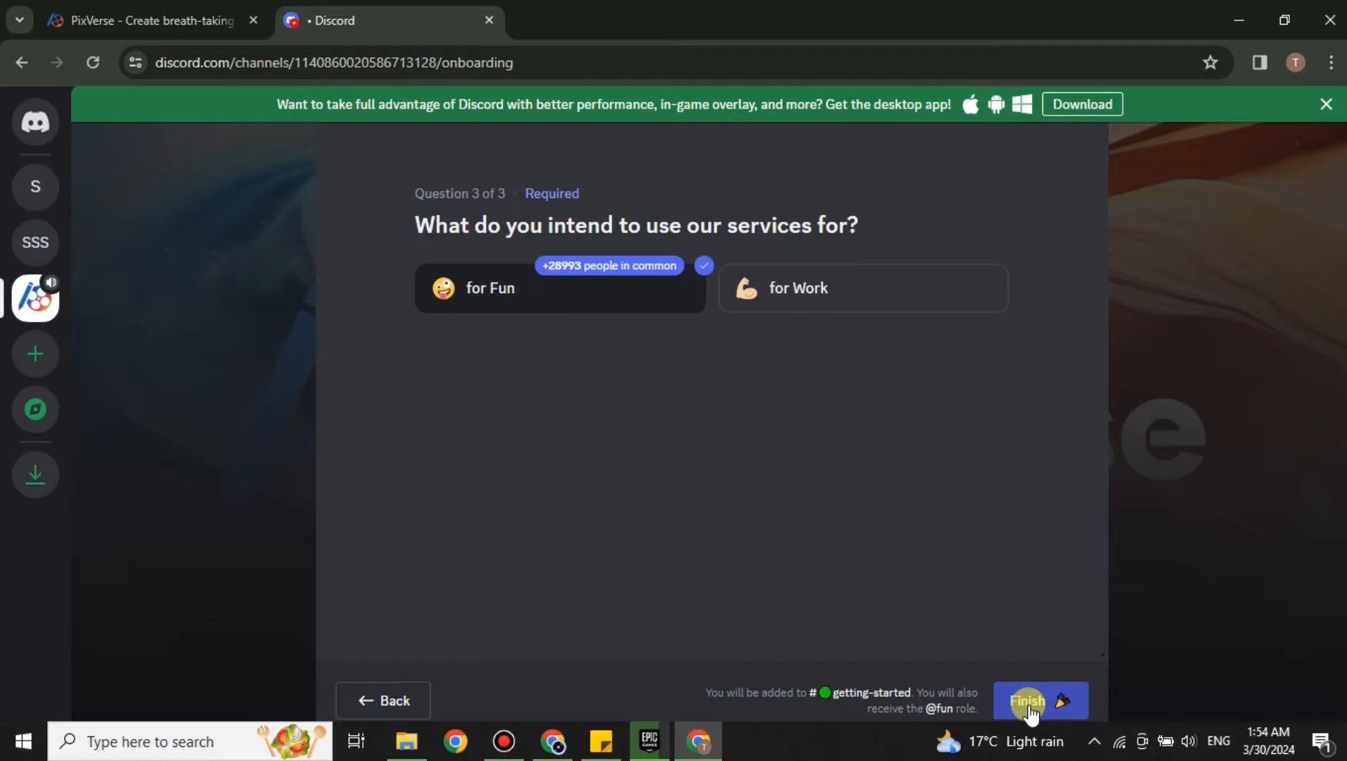
click(1027, 700)
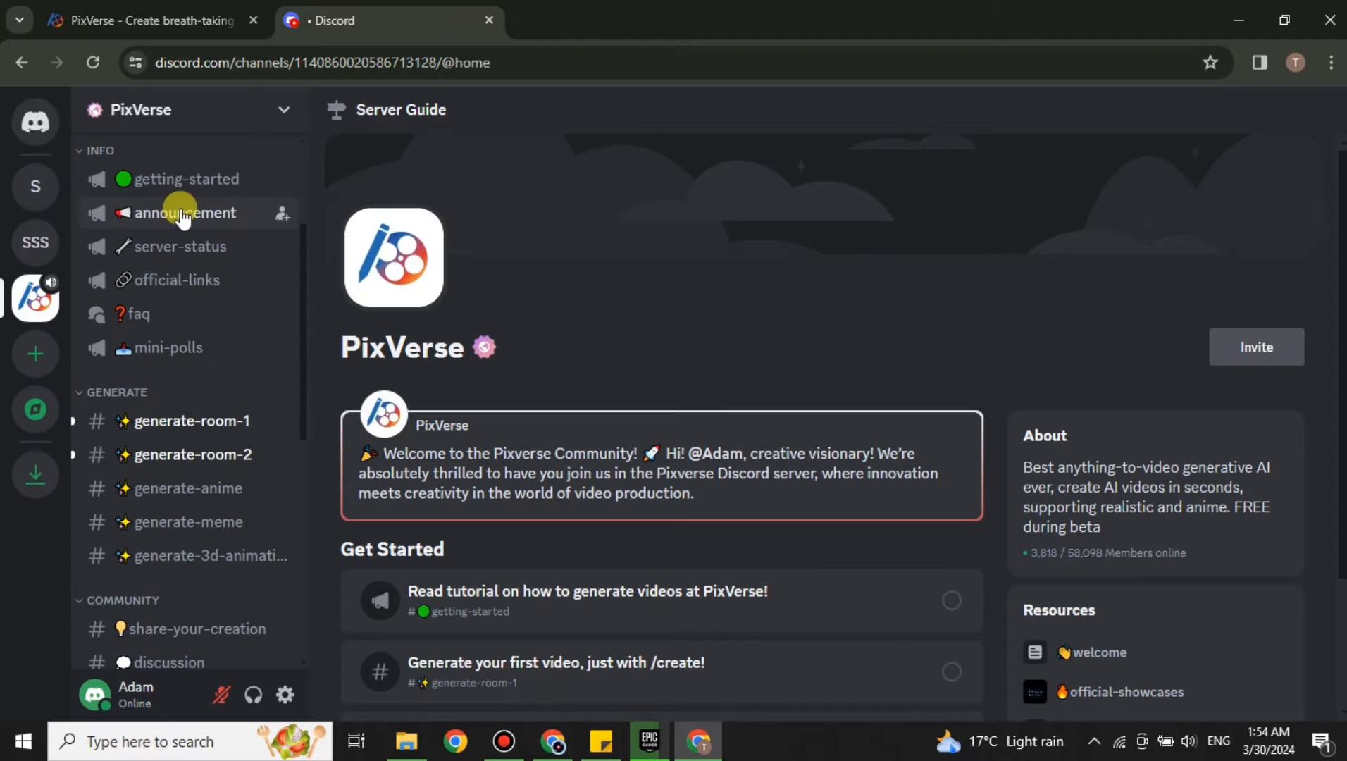
Read the getting-started channel, then browse the announcement channel's posts
scroll(down, 3)
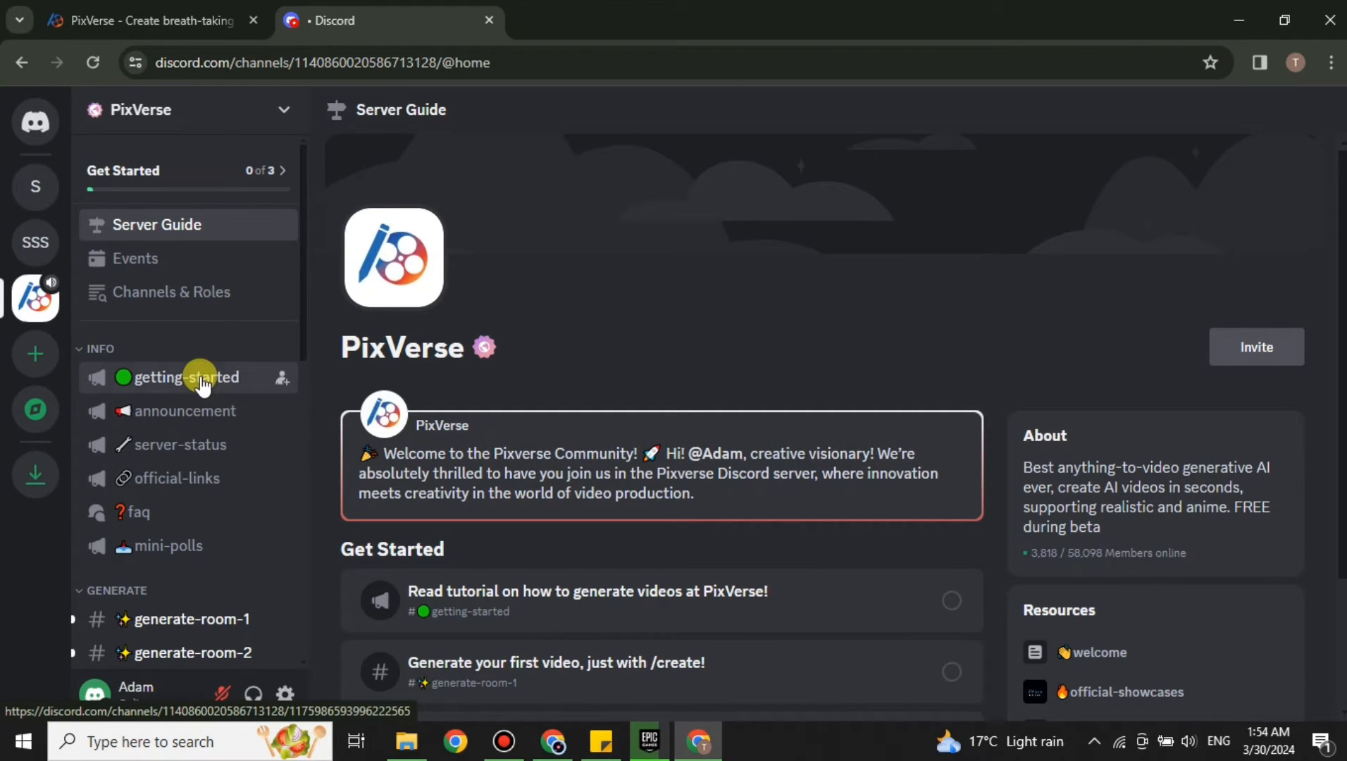
click(180, 377)
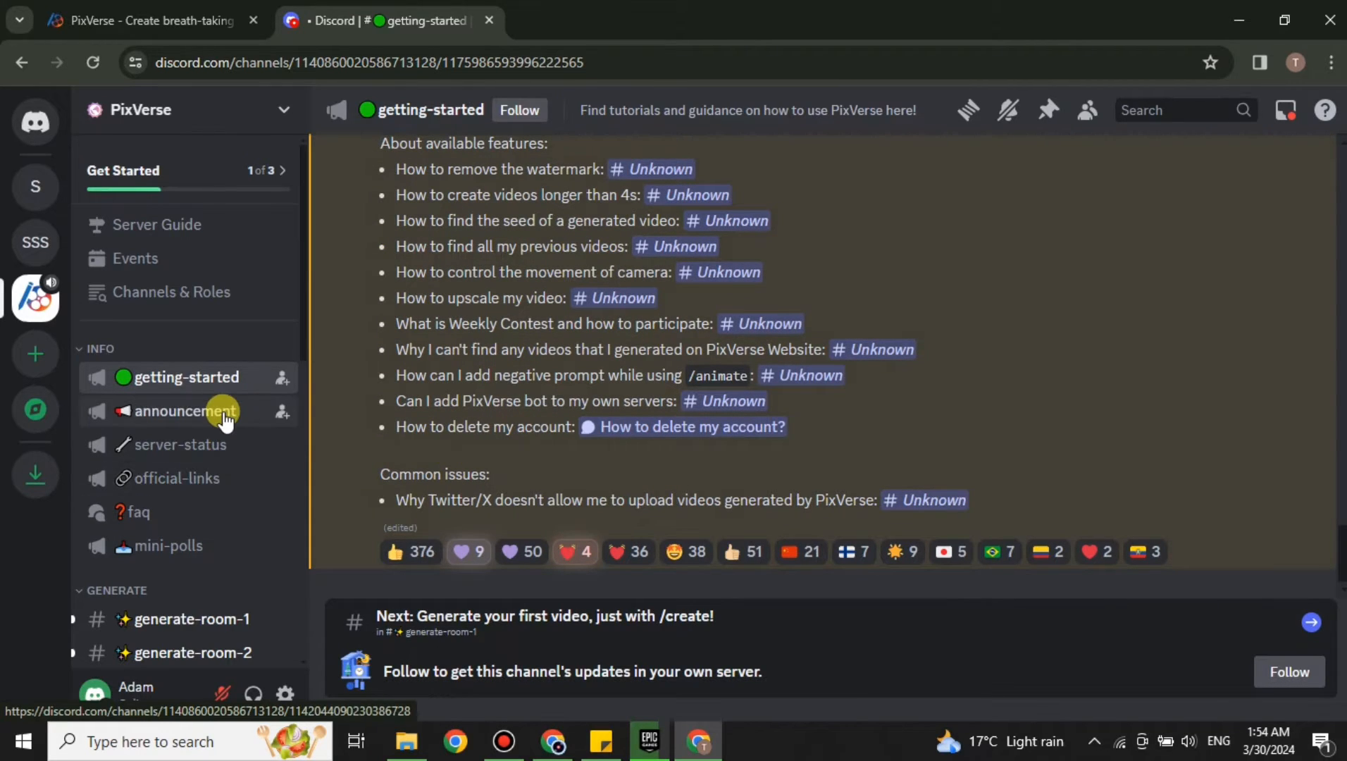
click(184, 410)
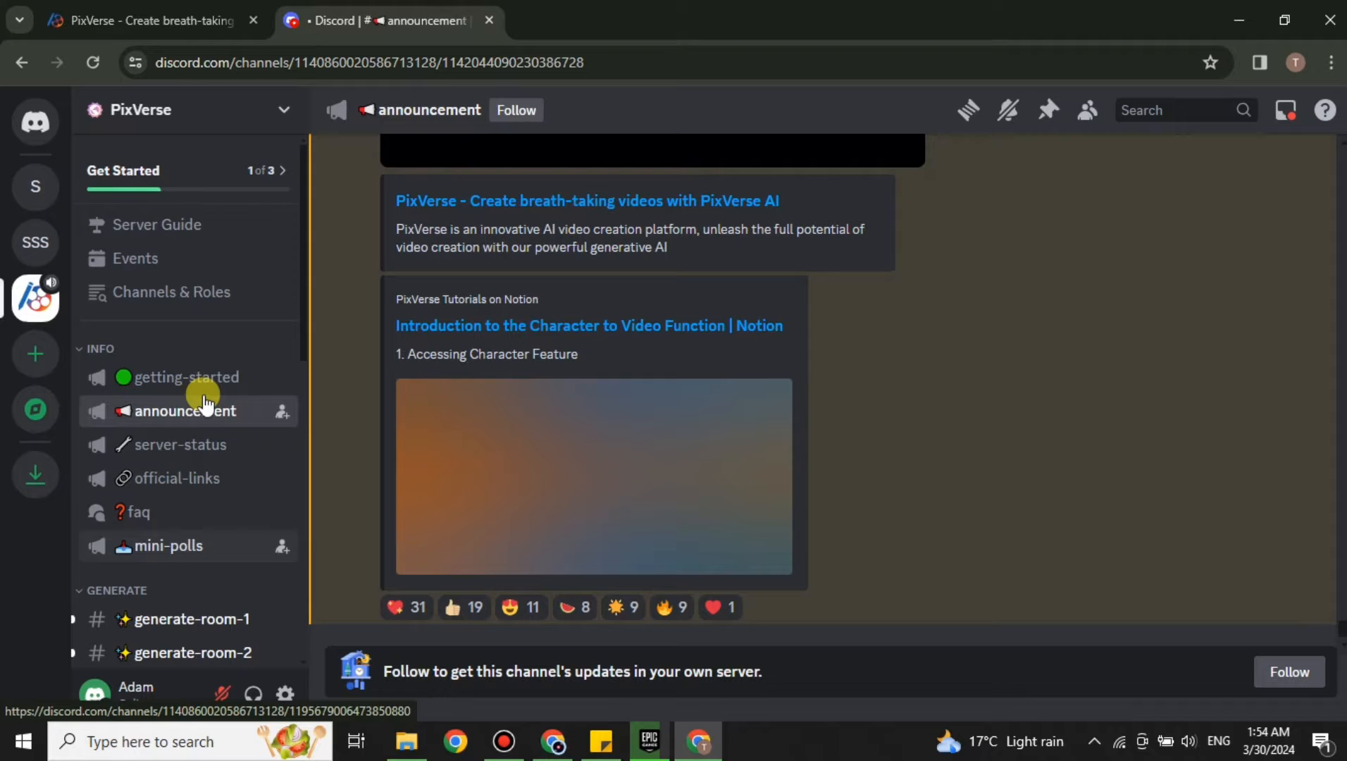
scroll(down, 3)
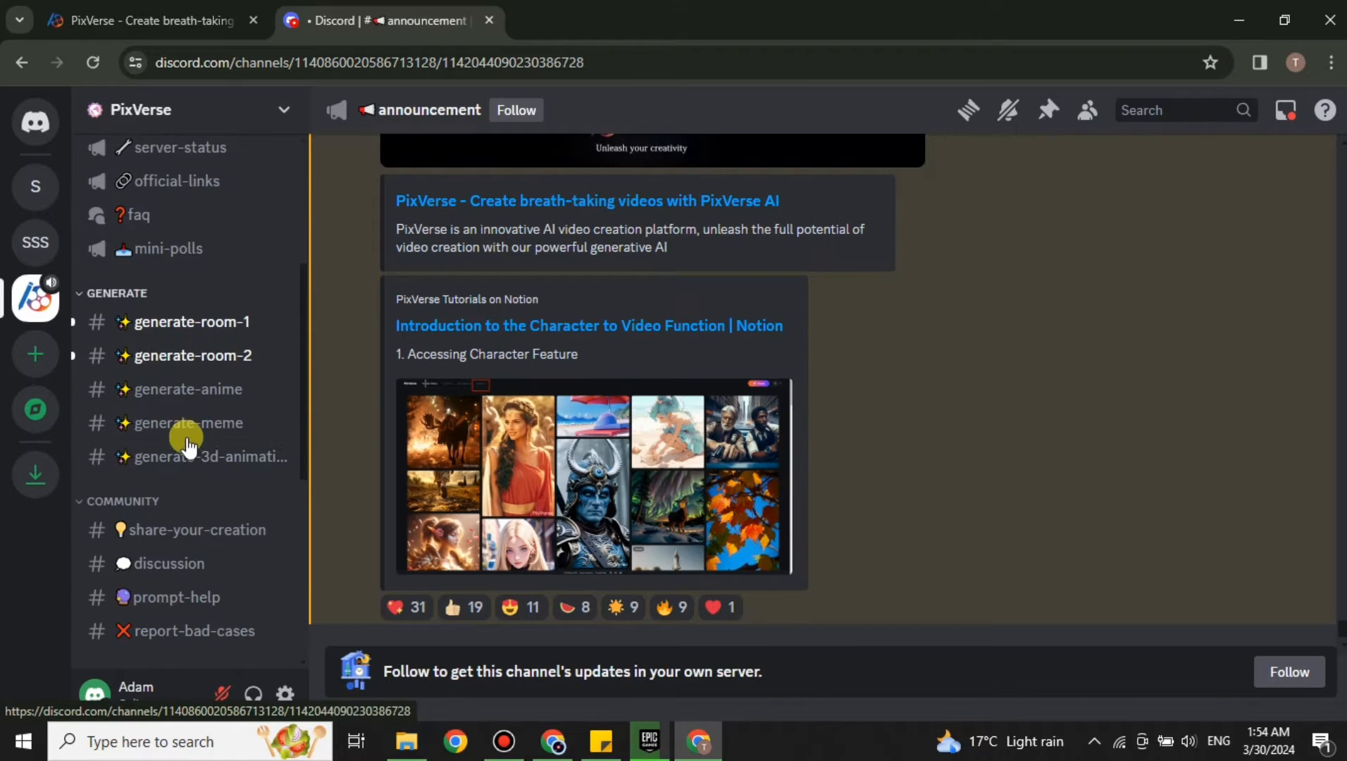
mouse_move(118, 296)
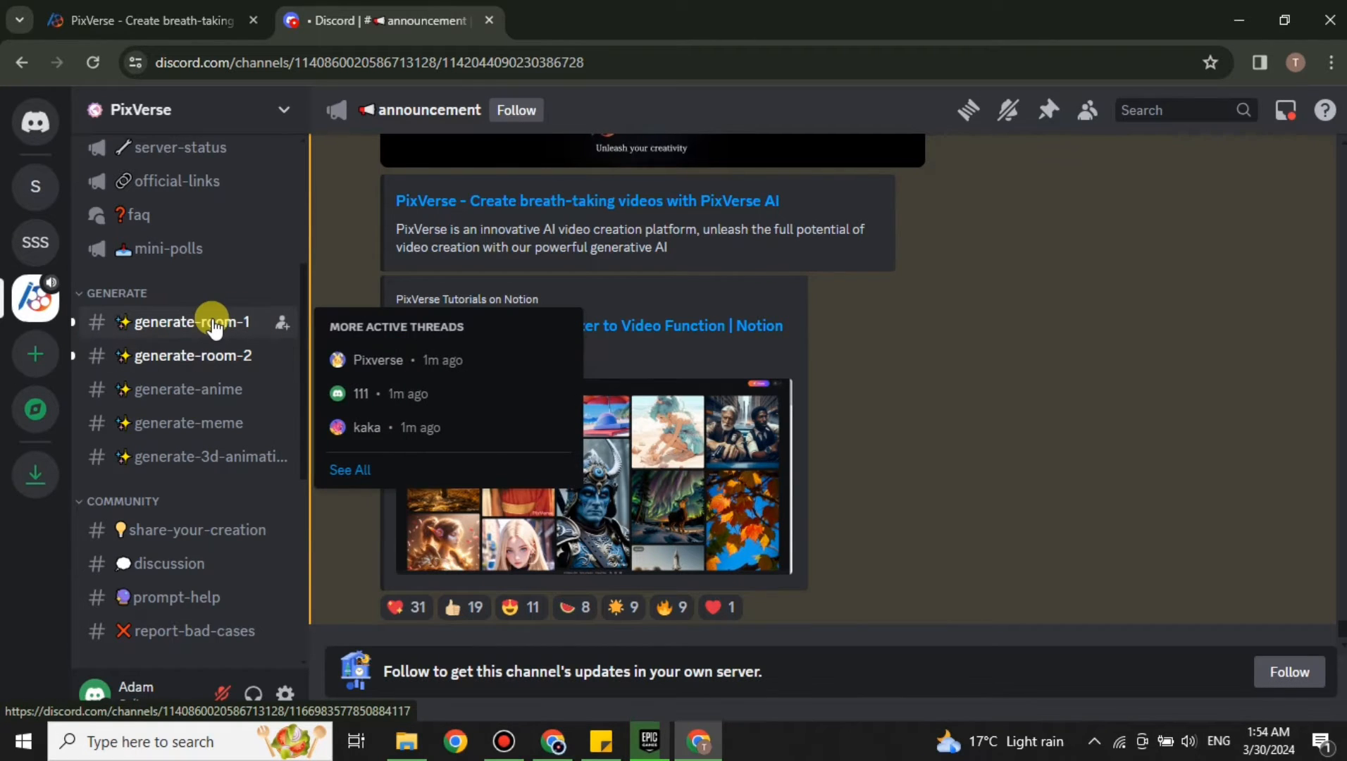
Browse the PixVerse bot's generated videos in #generate-room-1
click(185, 322)
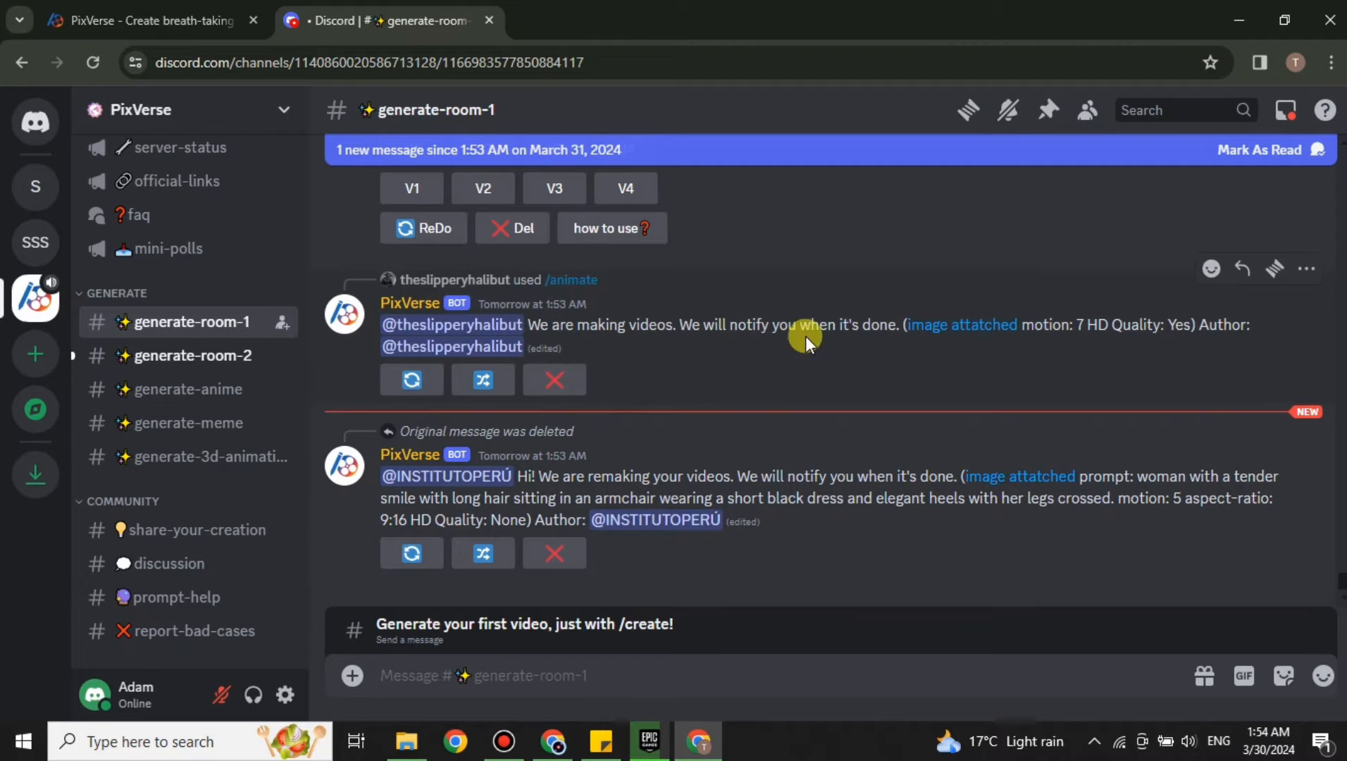
scroll(down, 3)
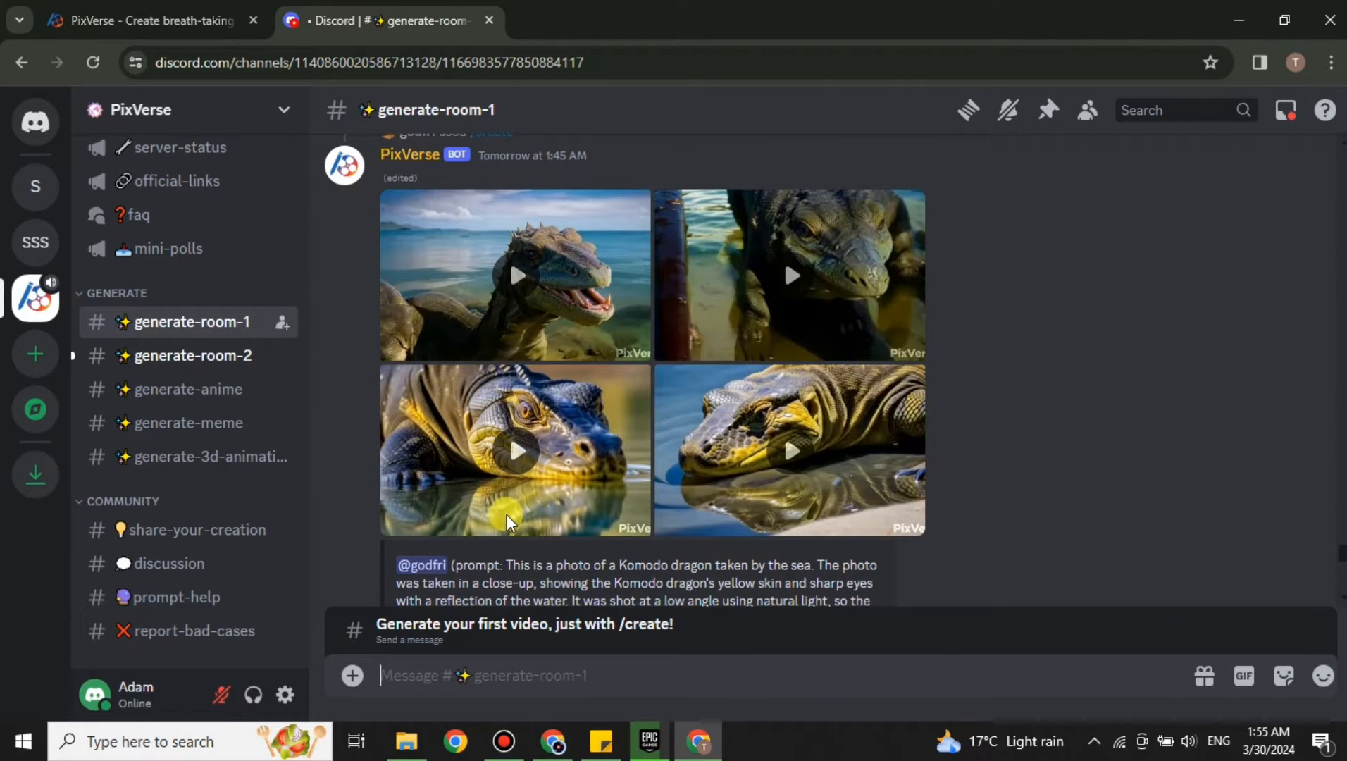
mouse_move(589, 410)
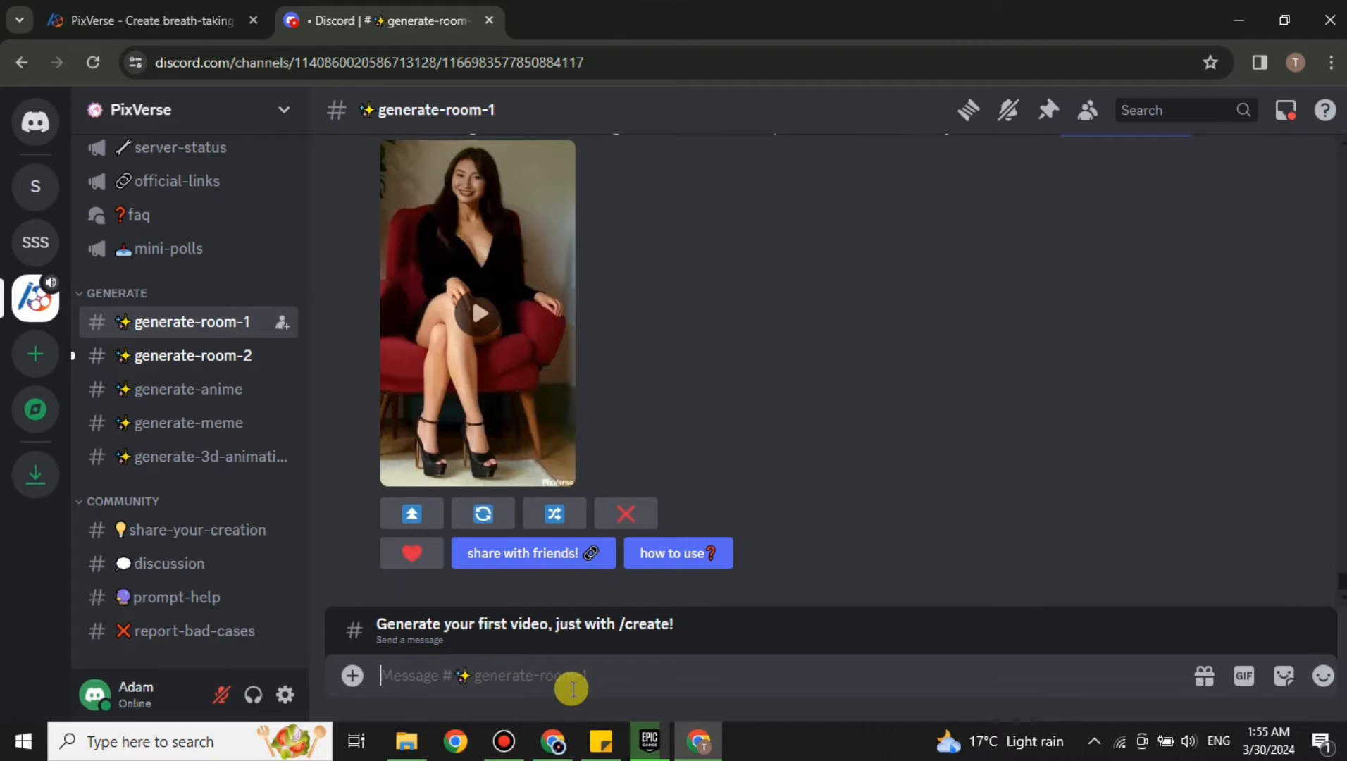
Choose the PixVerse /animate image-to-video command in the message box
text(/)
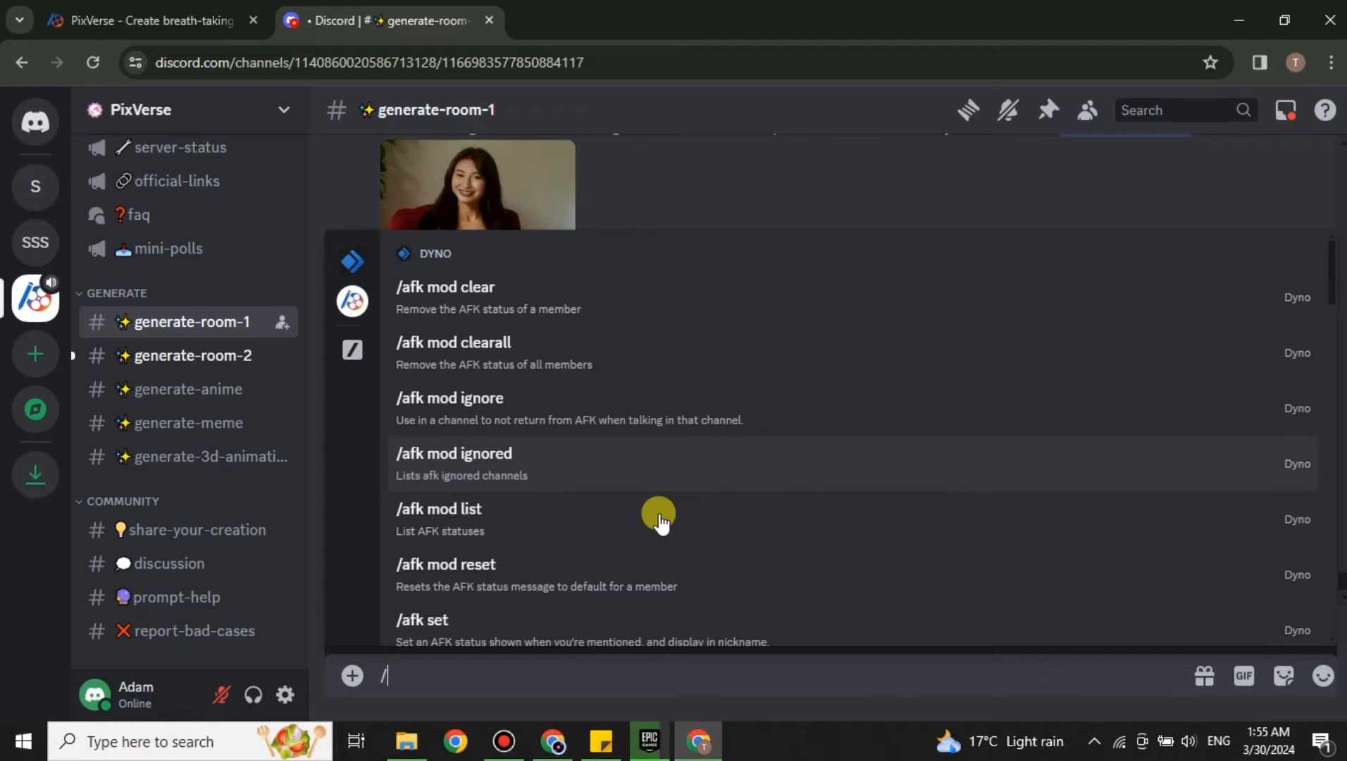
text(ani)
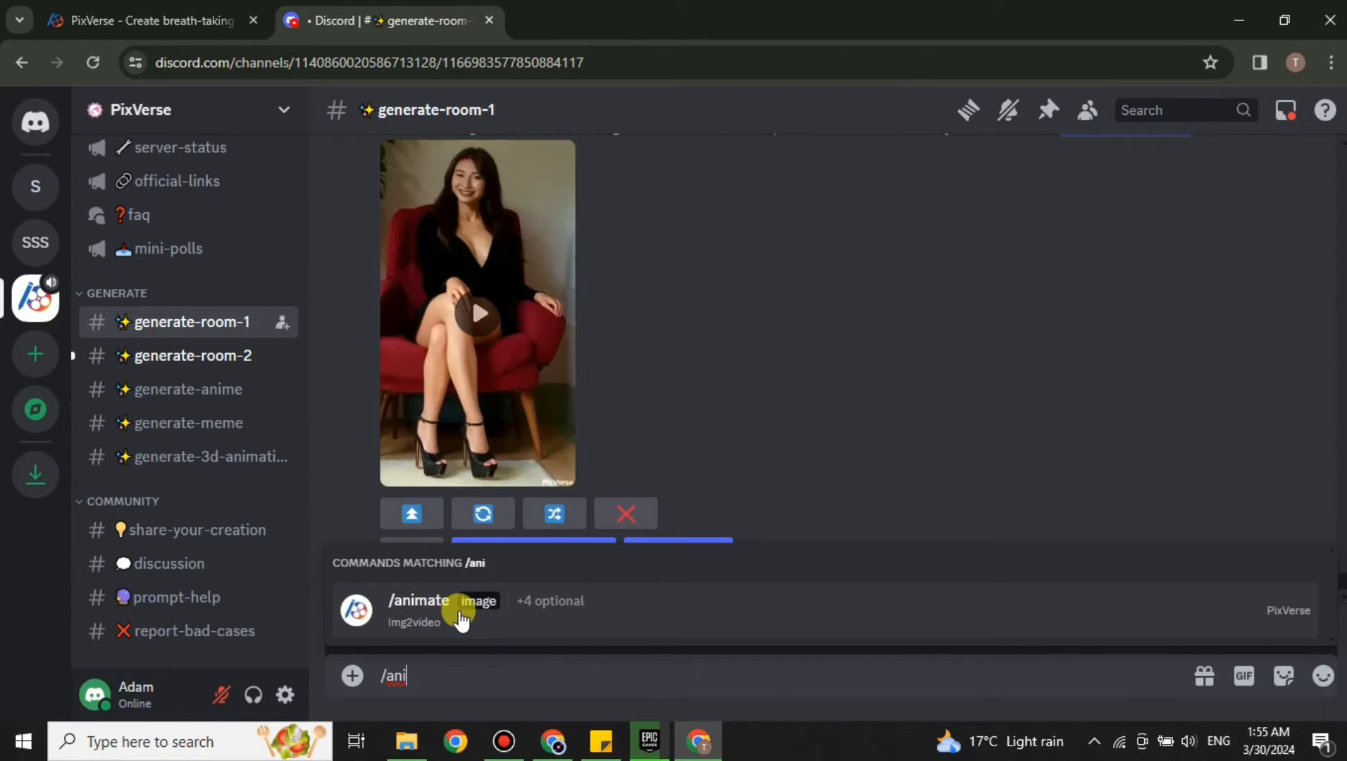
mouse_move(481, 644)
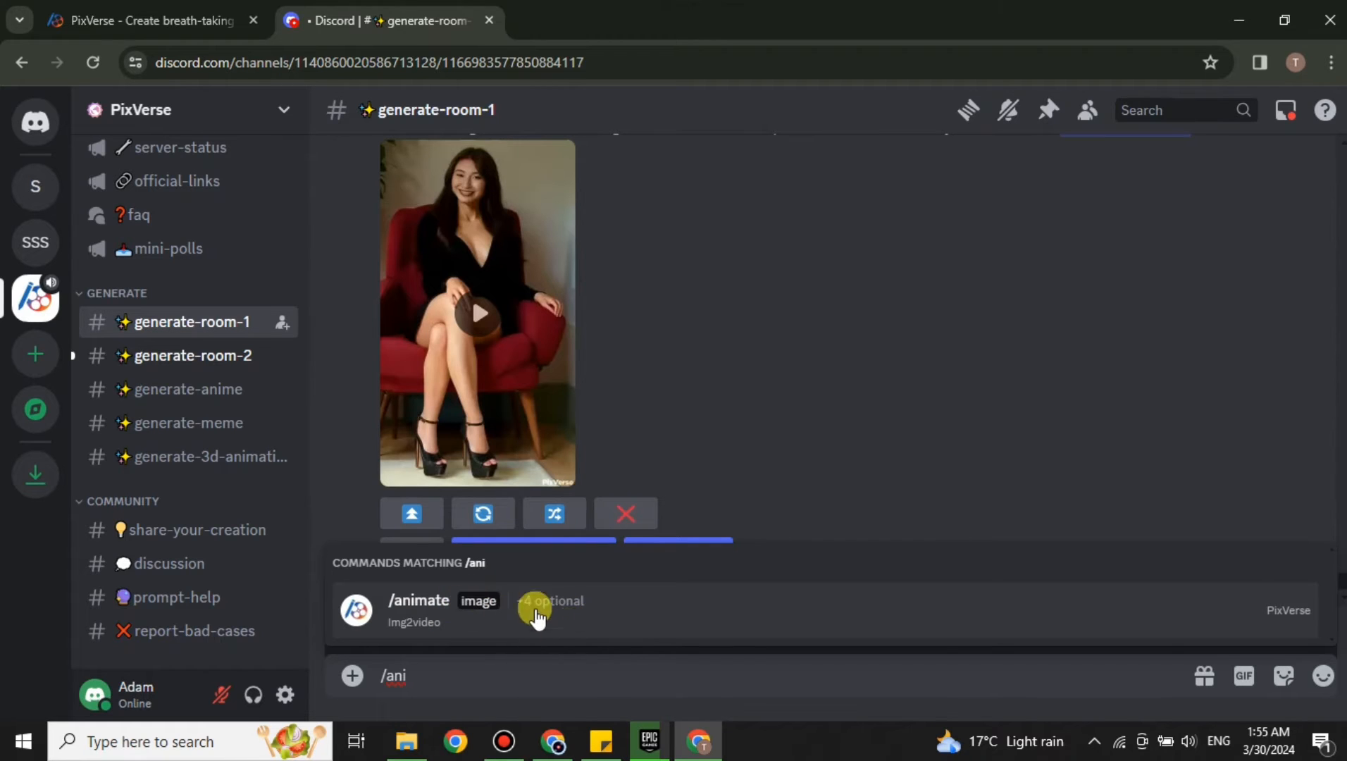
click(417, 602)
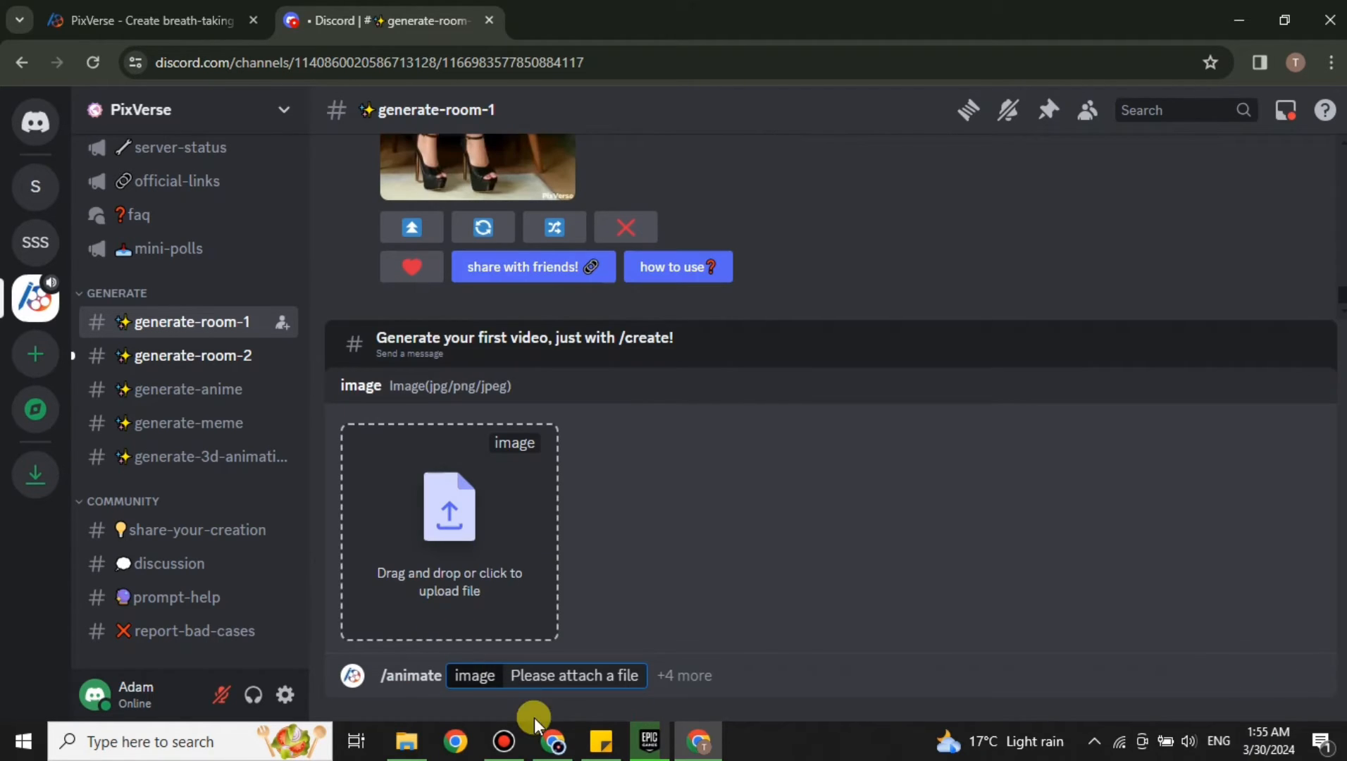
mouse_move(790, 466)
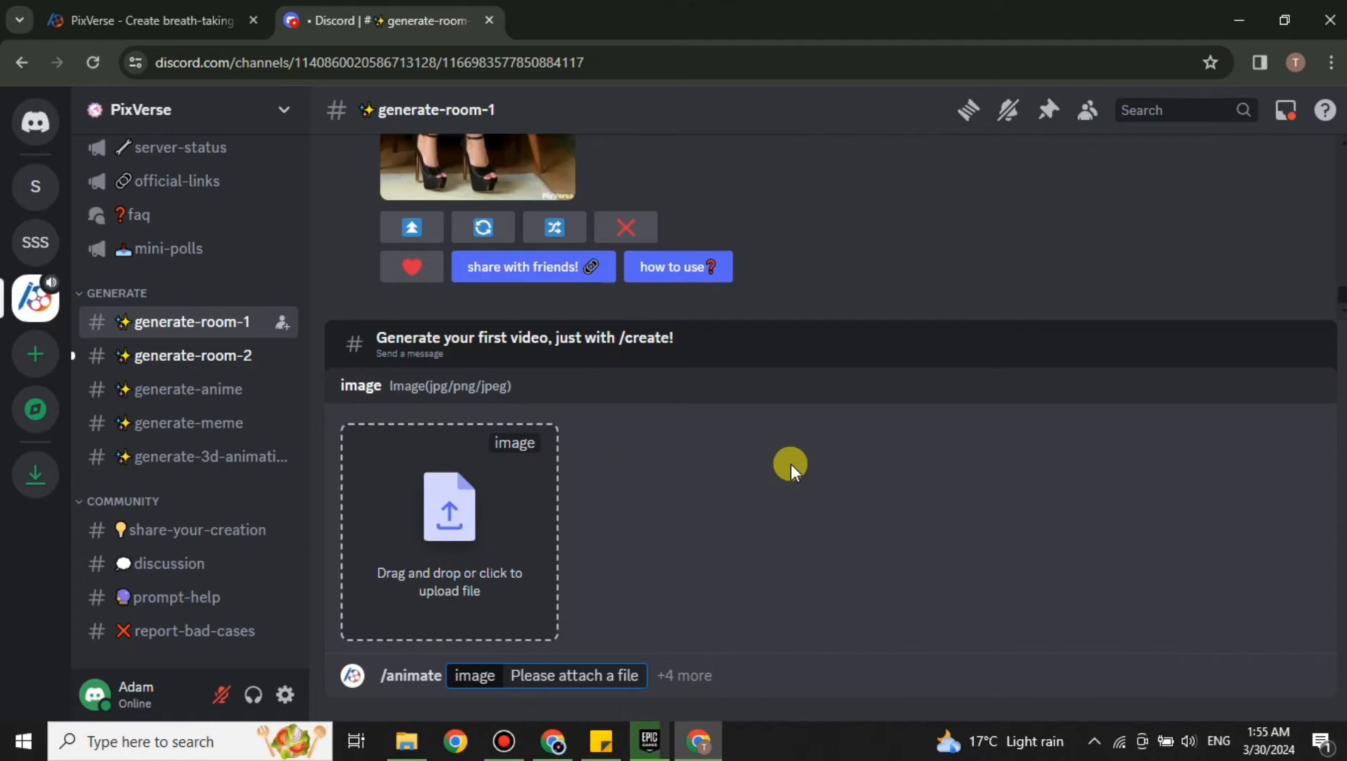
mouse_move(582, 573)
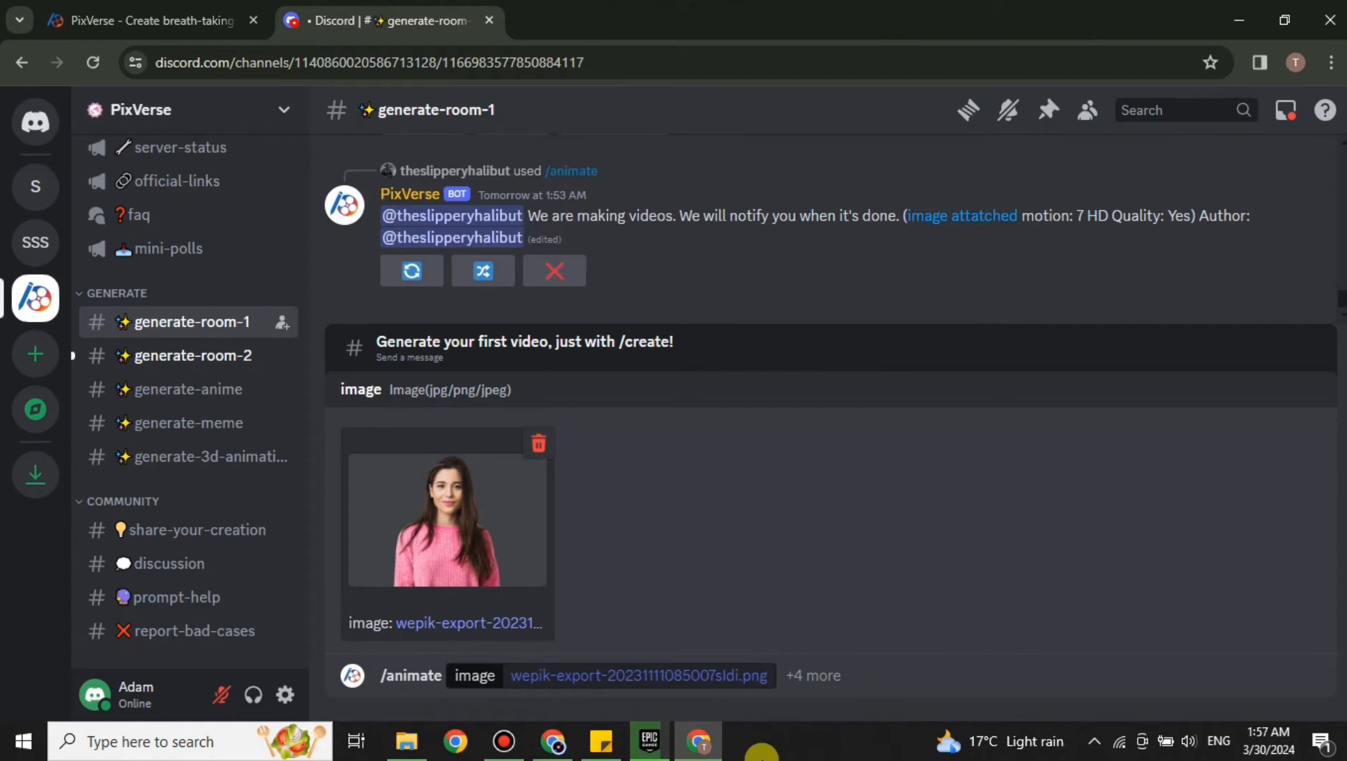
mouse_move(765, 712)
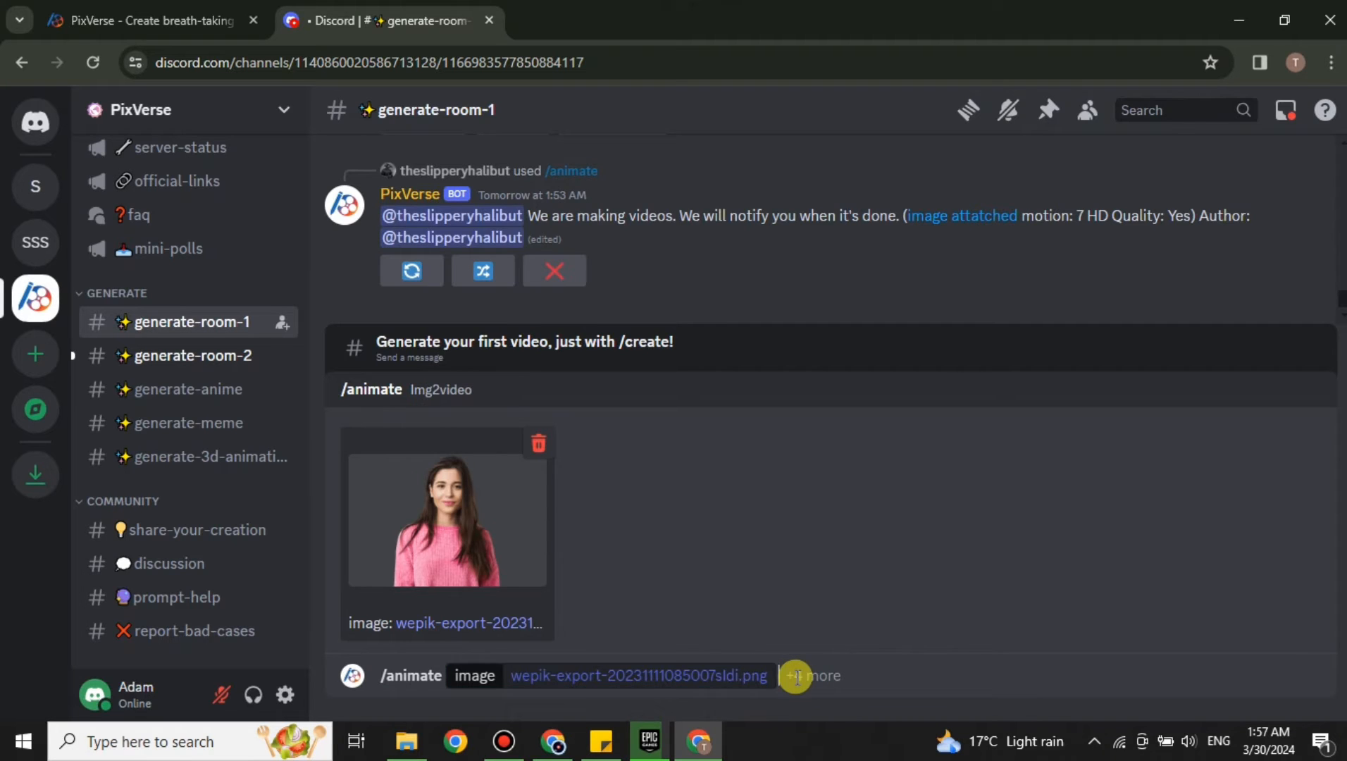
Add the motion strength option to the /animate request with value 5
click(795, 677)
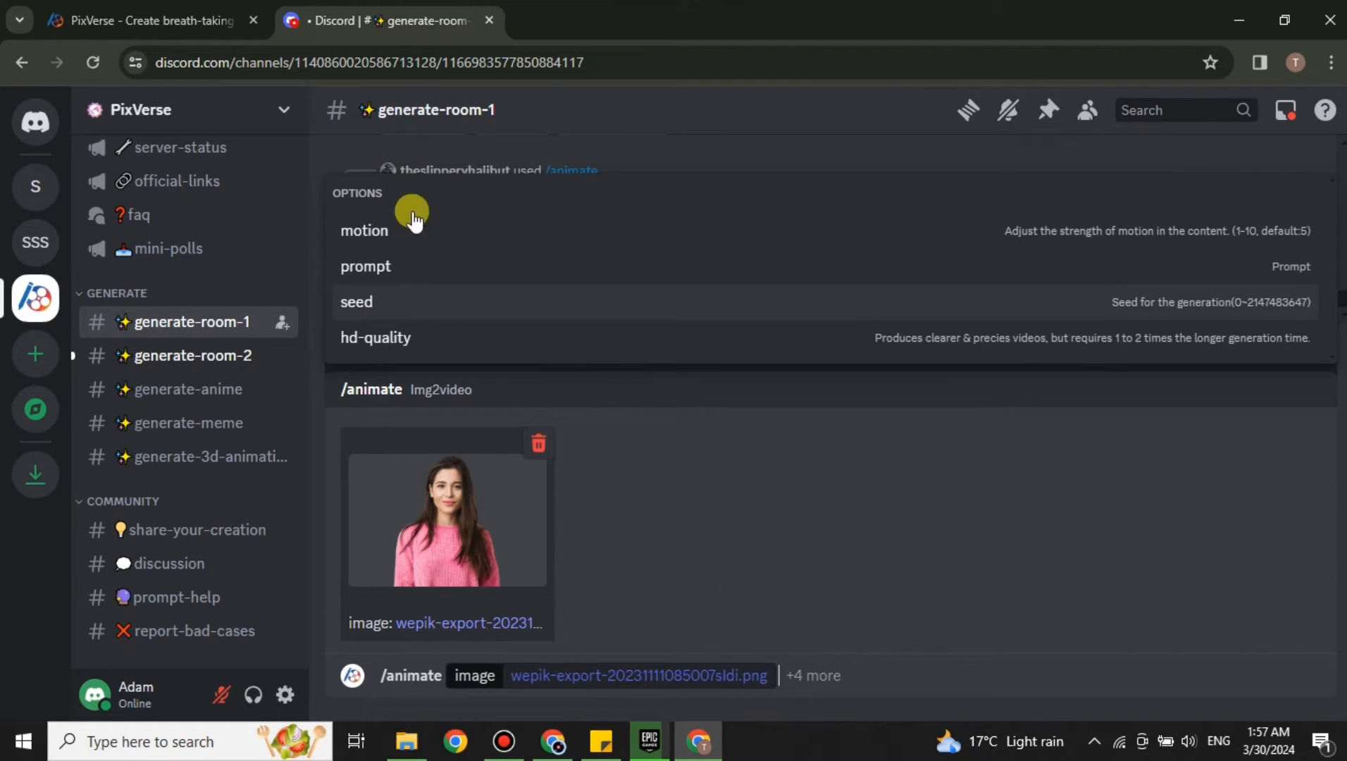
mouse_move(378, 245)
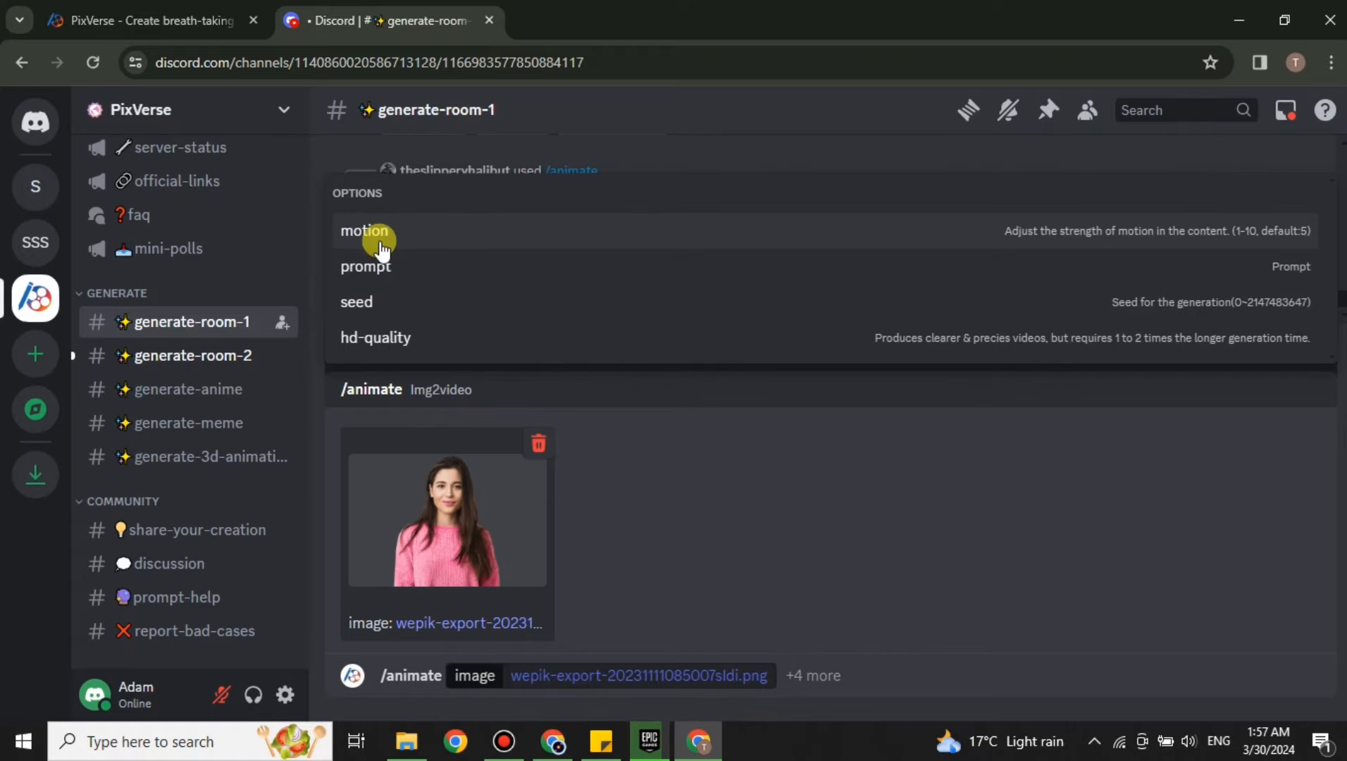
click(365, 230)
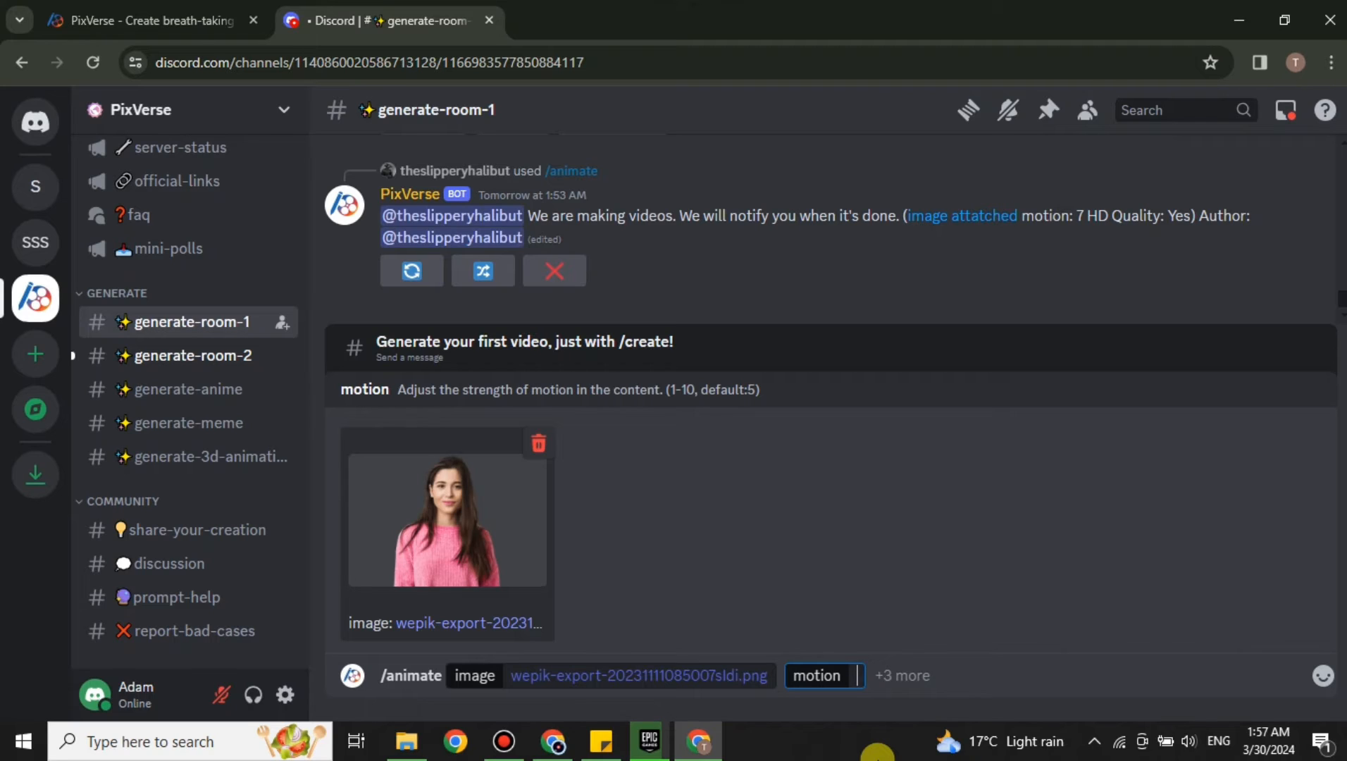
text(5)
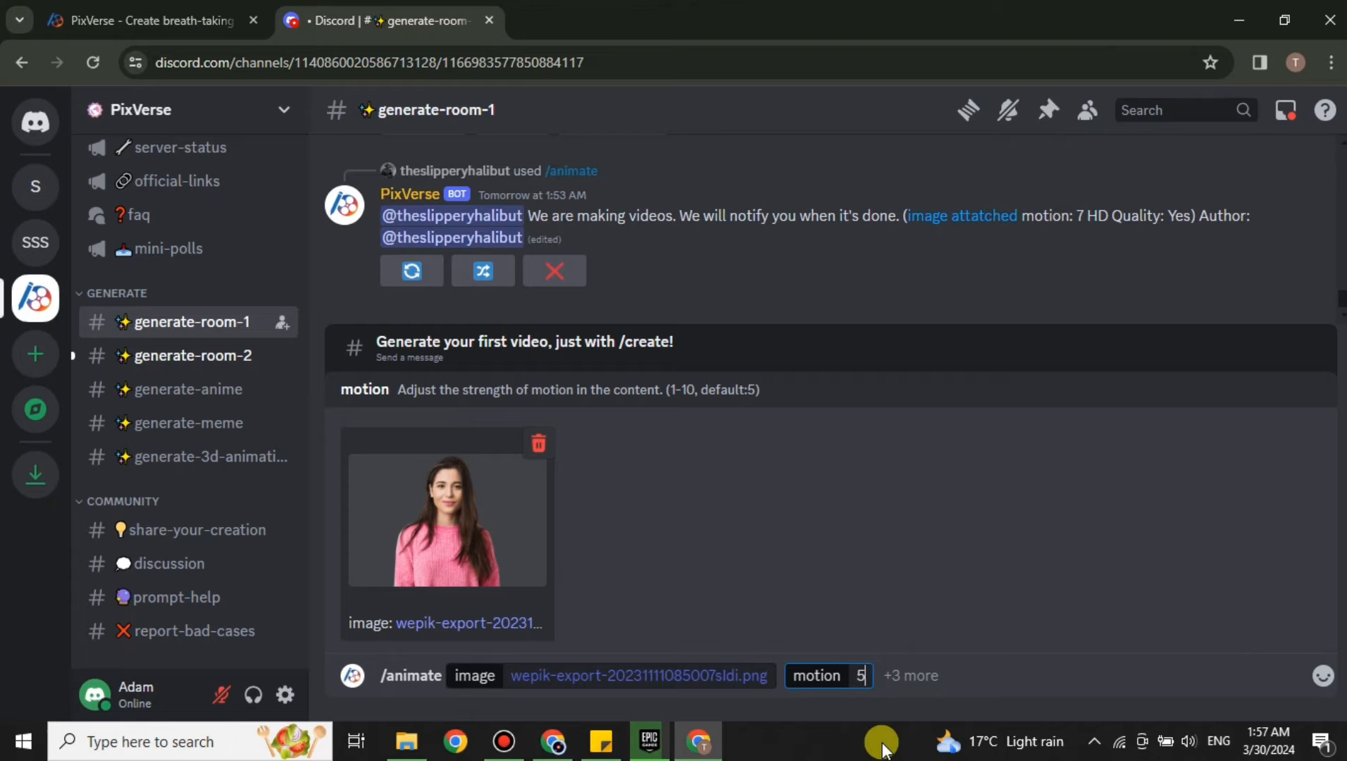
mouse_move(1203, 491)
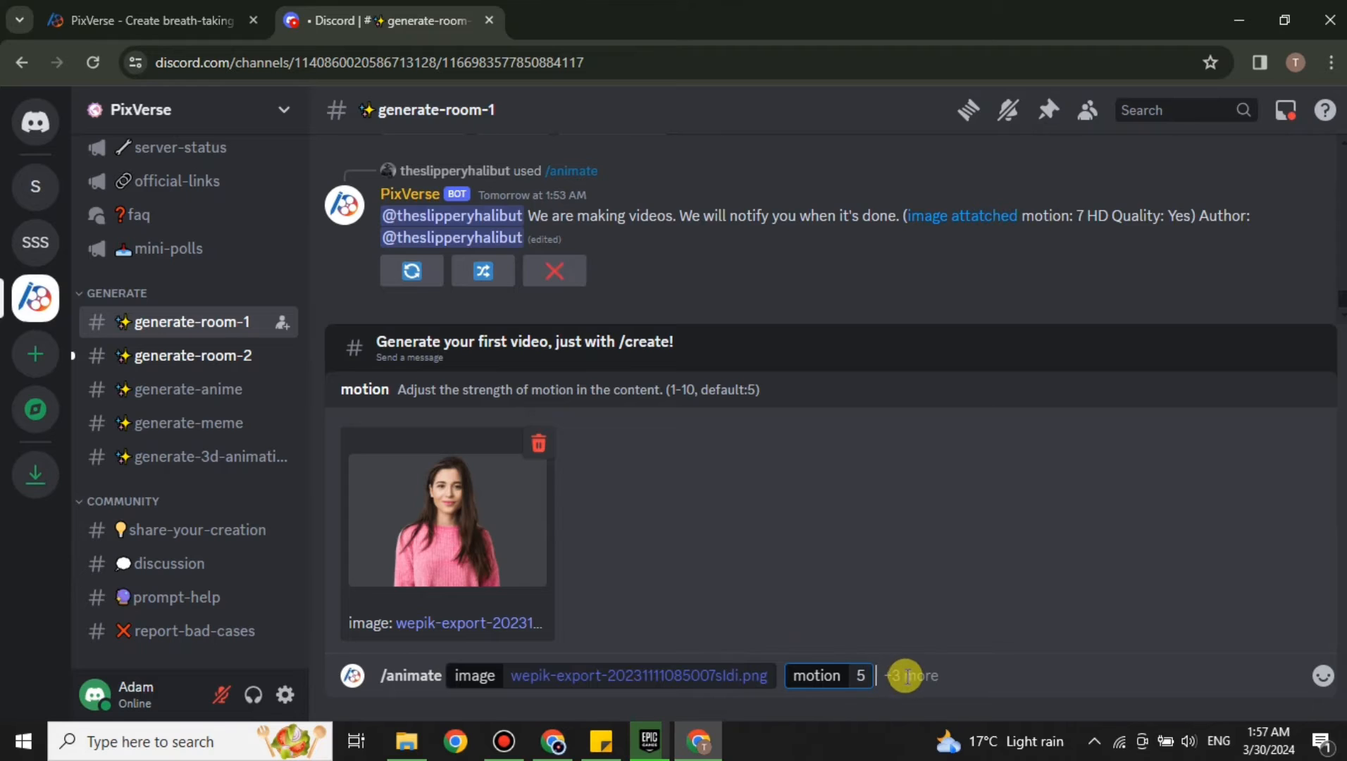
Add the prompt 'a girl is smiling and laughing, realistic, hd, good quality' and send the request
click(911, 676)
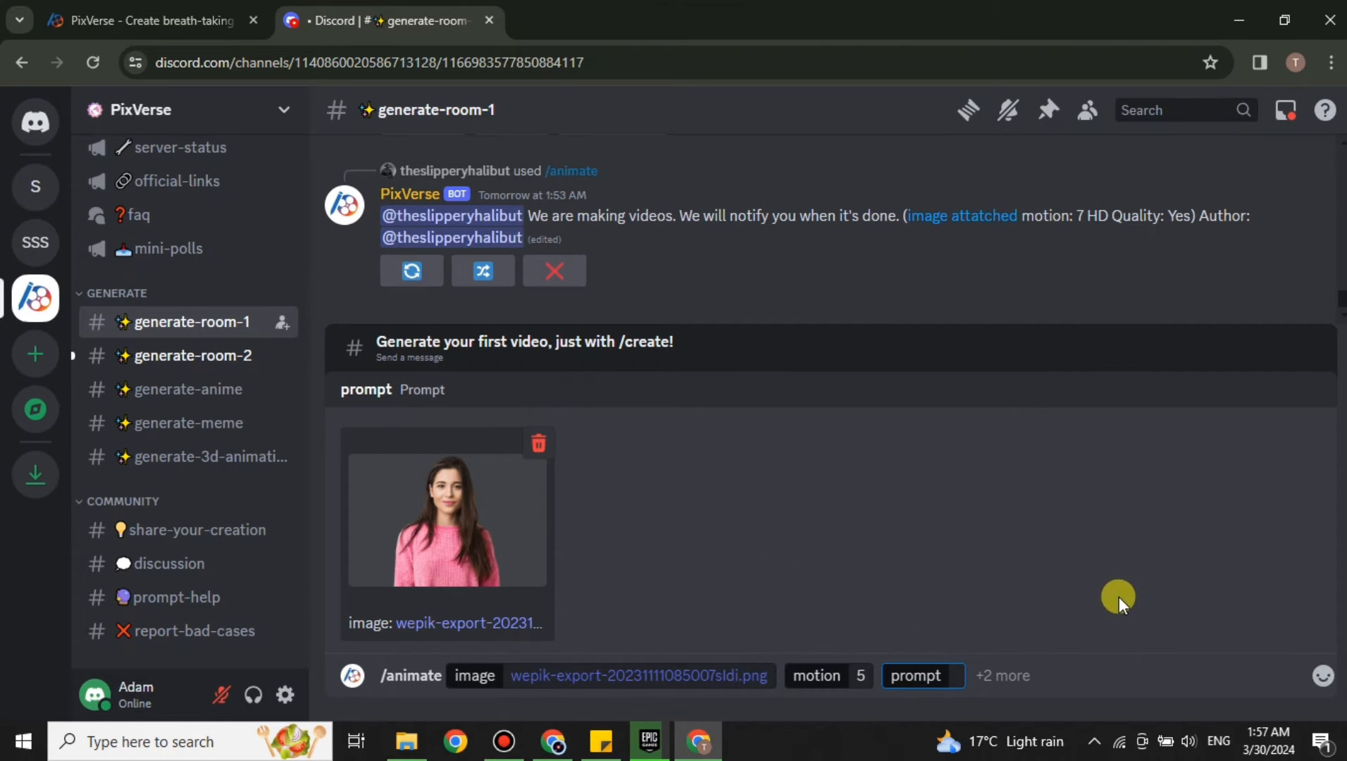
text(a girl is smiling)
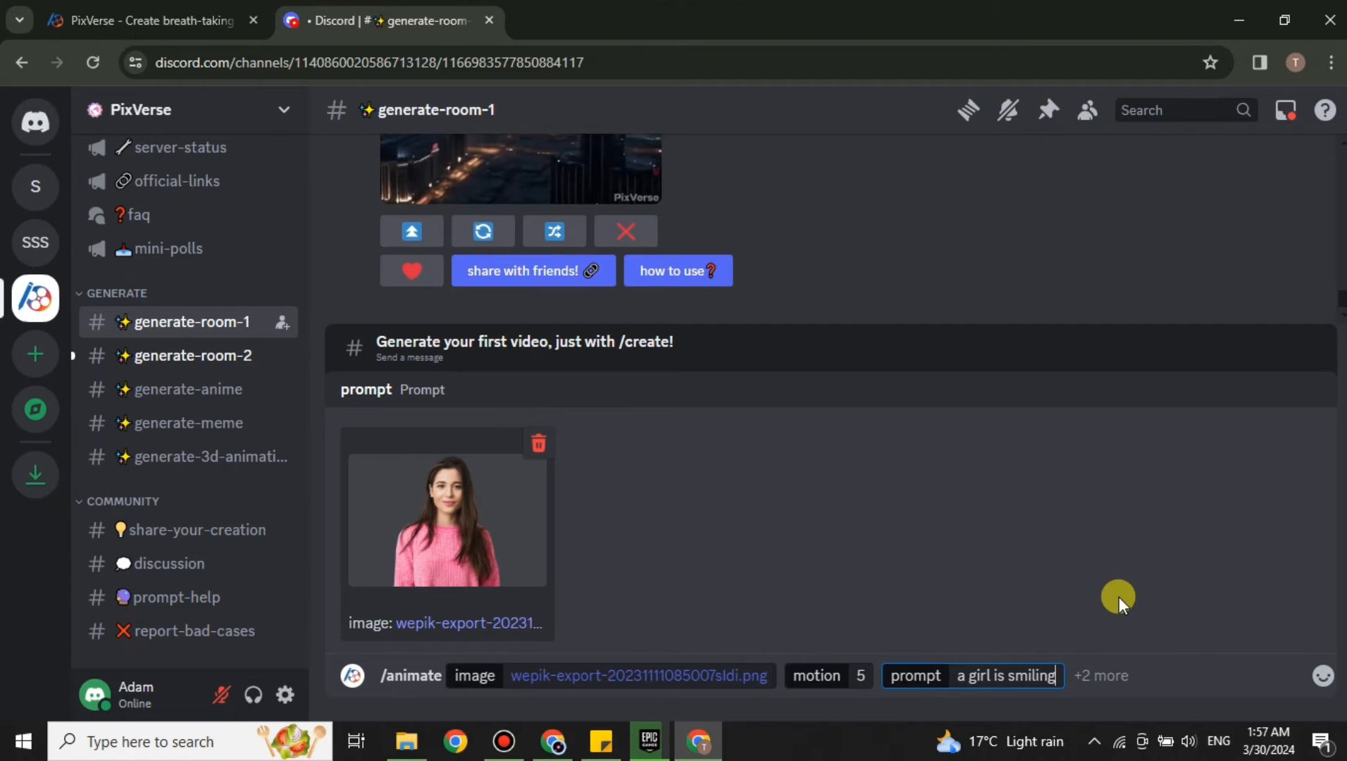
text(and laughing,)
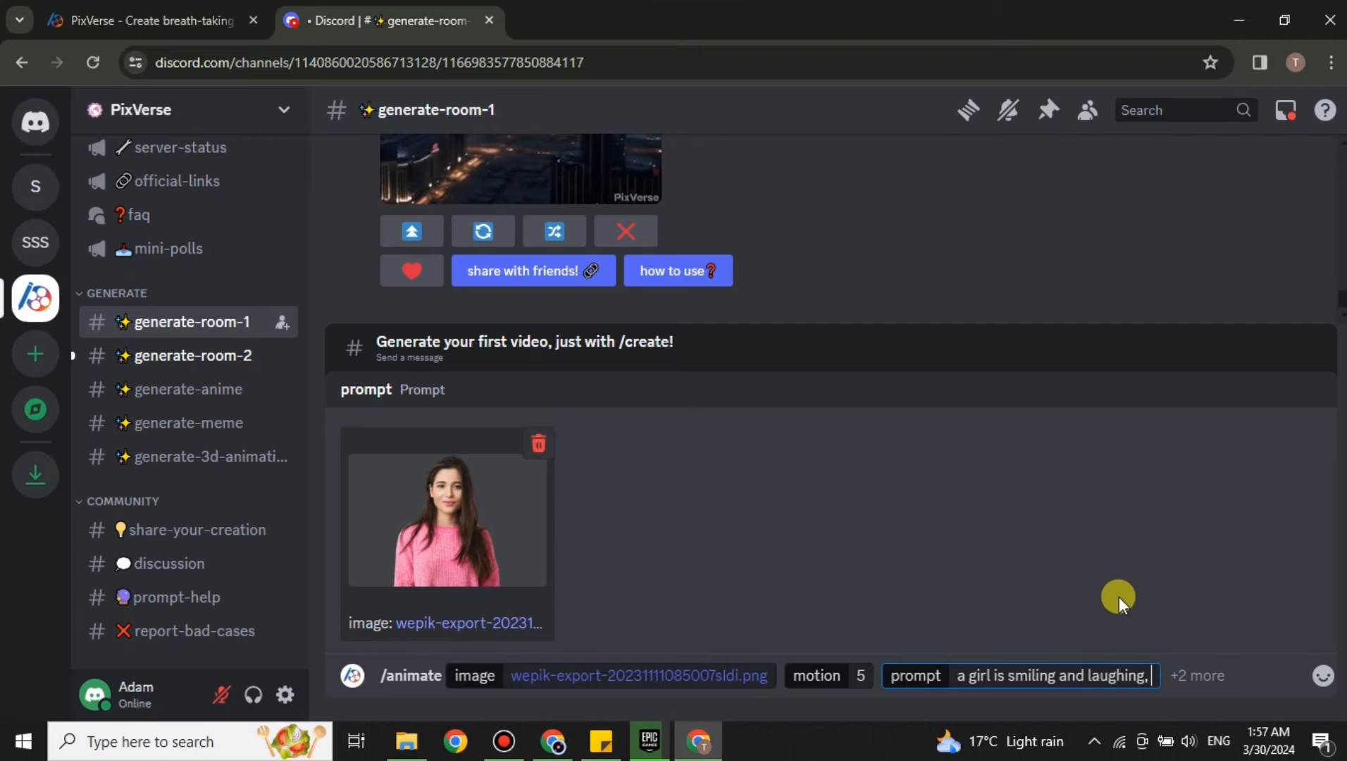
text(rea)
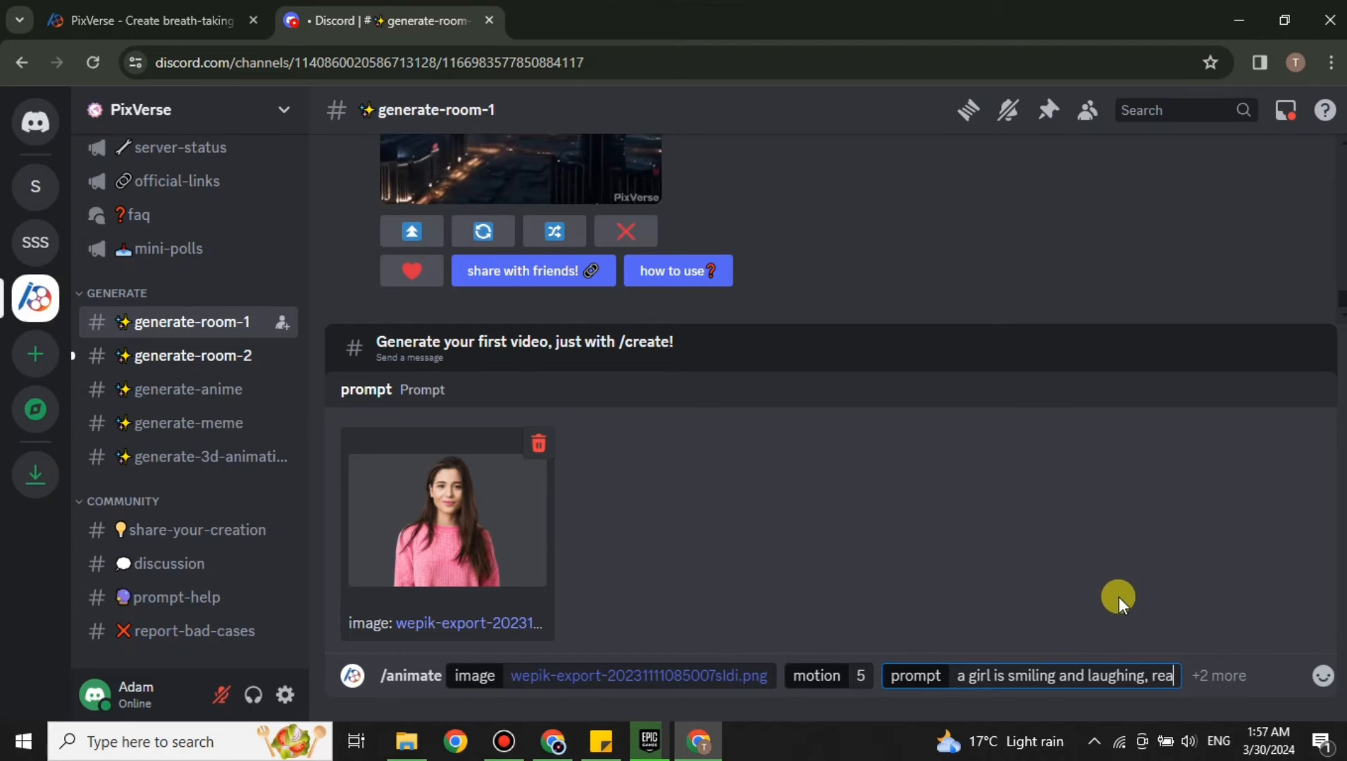
text(realistic, hd,)
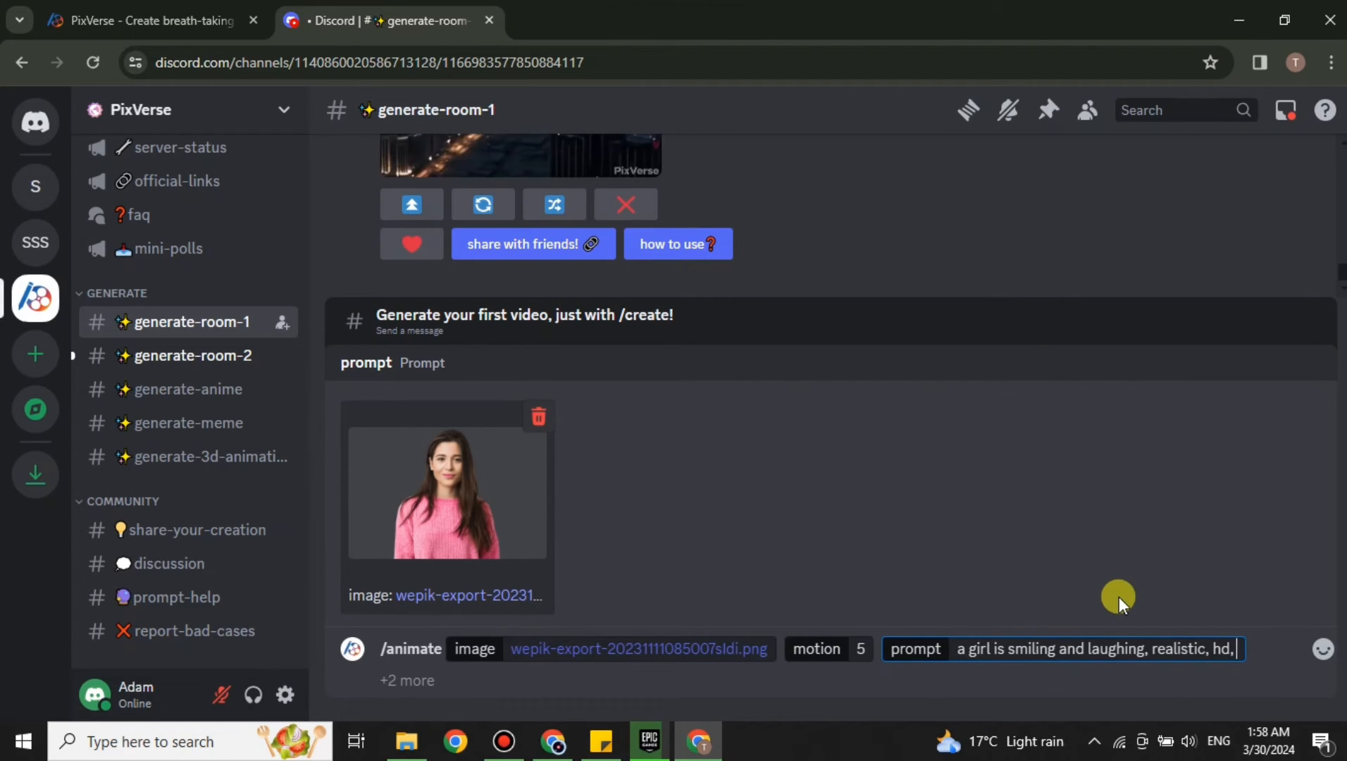
text(good)
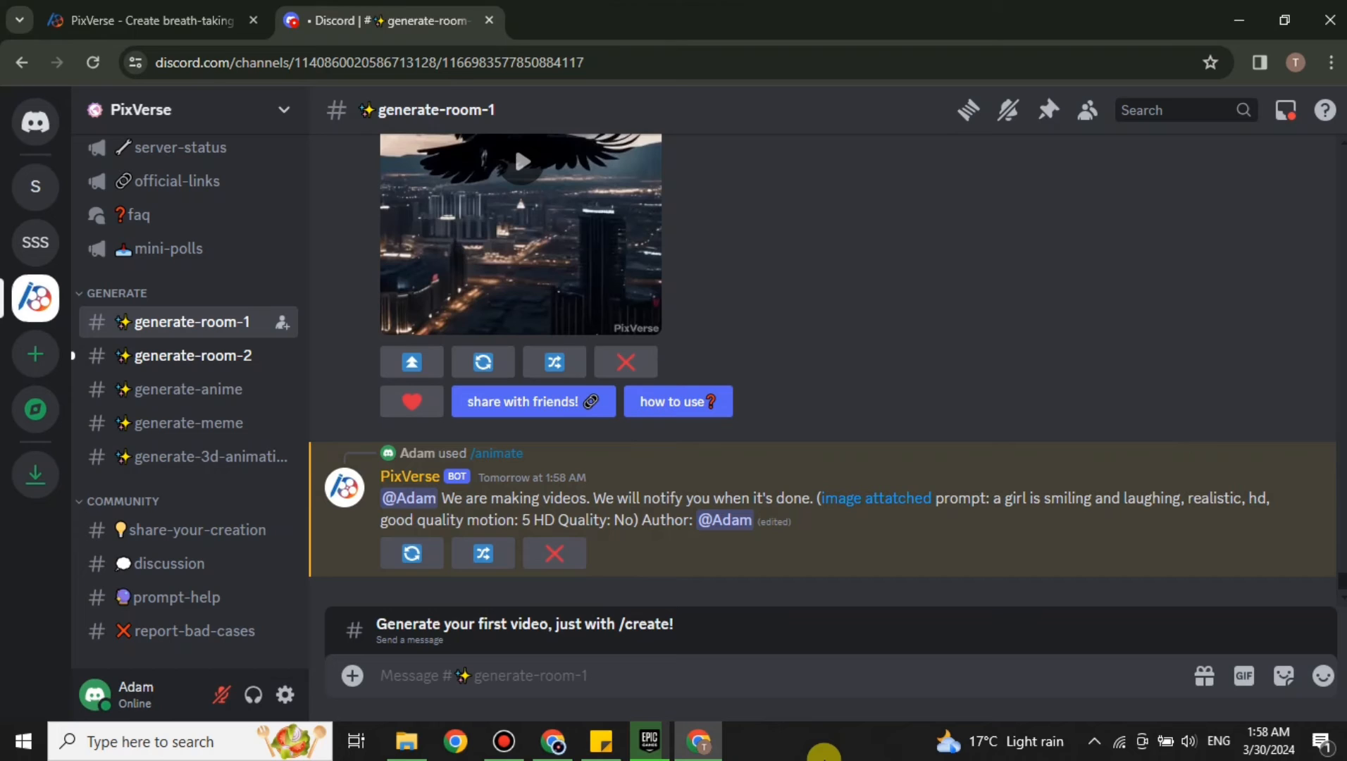
Start a new message in generate-room-1 to begin another bot request
click(516, 676)
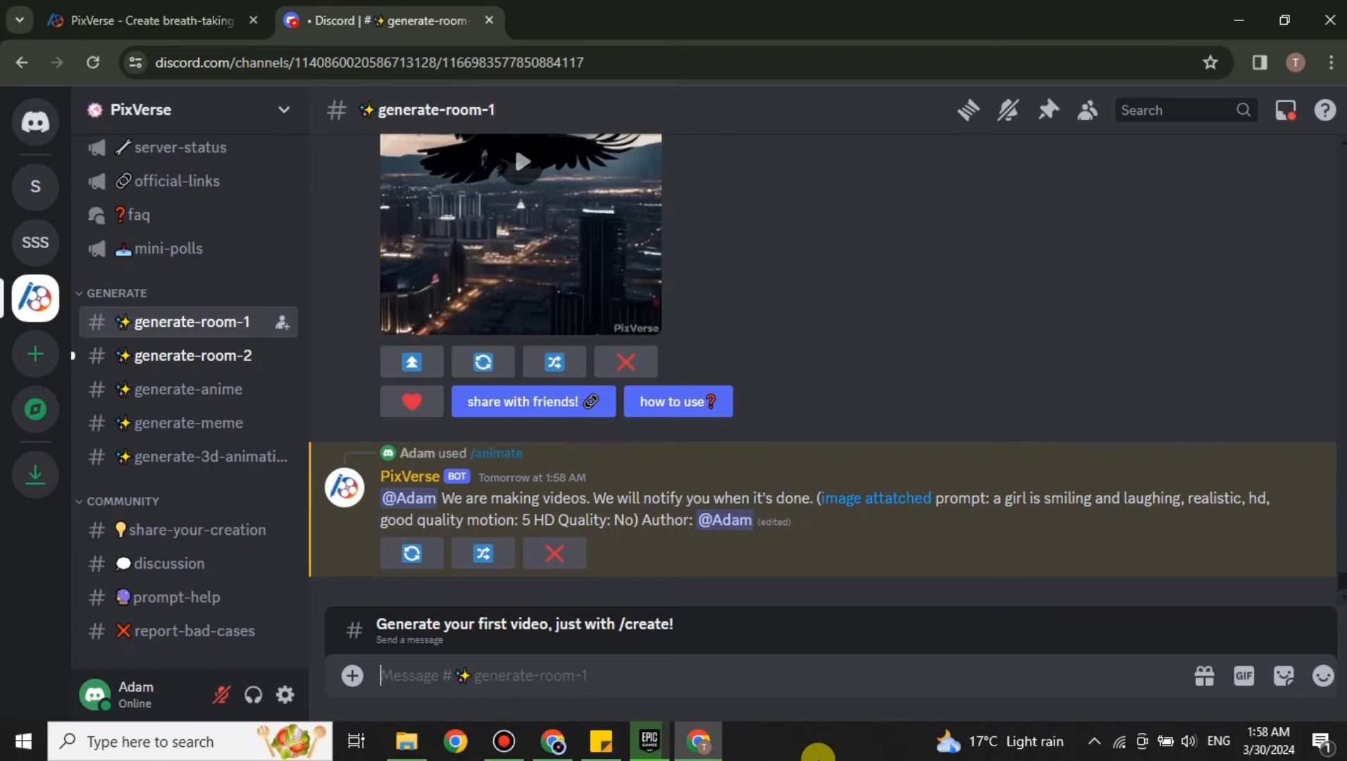
mouse_move(782, 363)
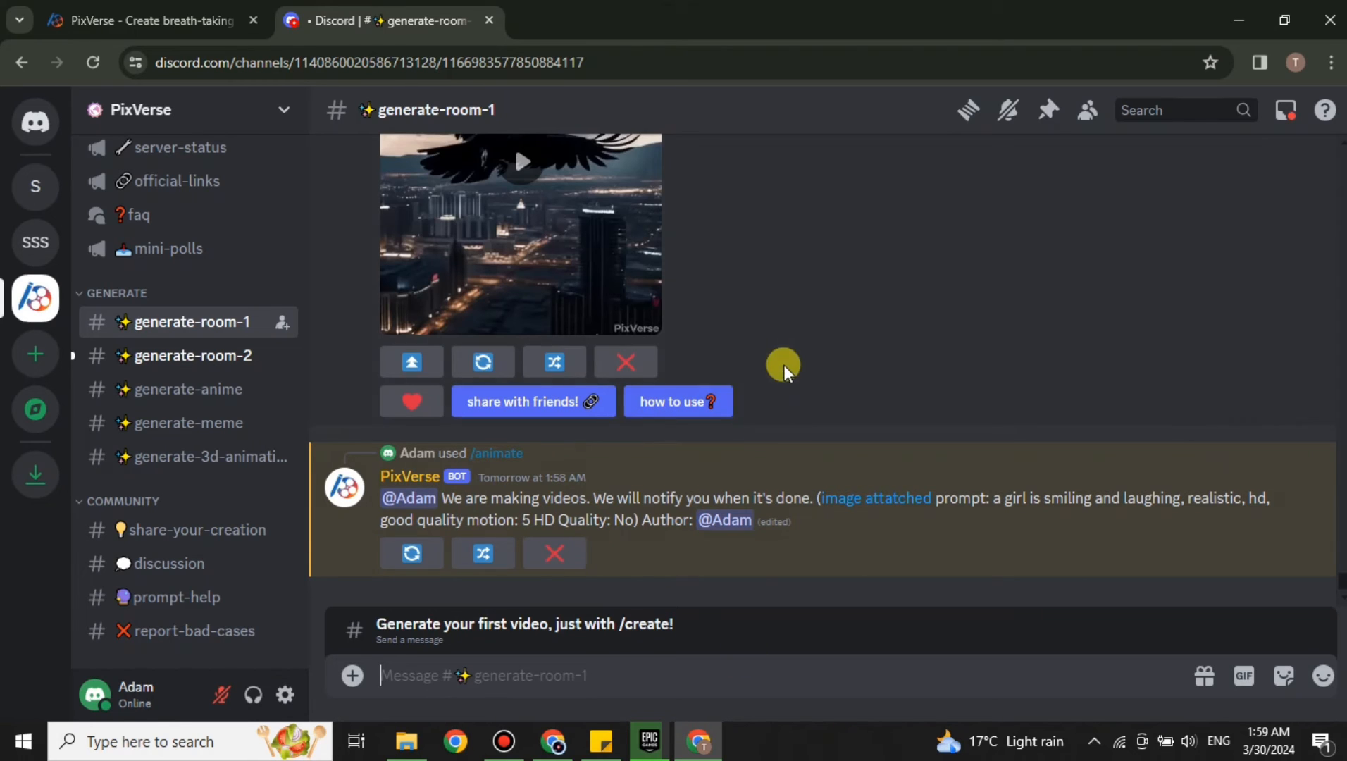
mouse_move(556, 653)
text(/)
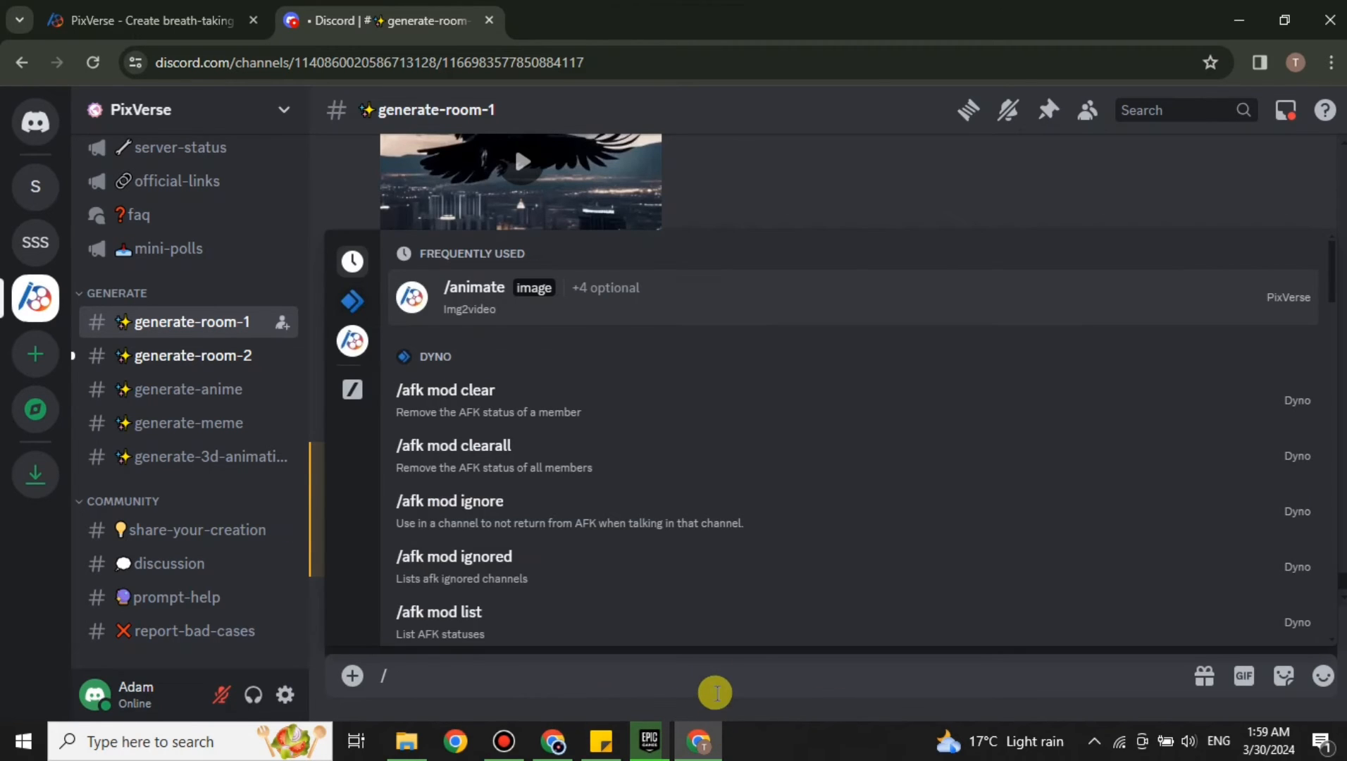
Send a /create prompt: a man flying a kite on his roof with birds, clouds, people and roofs in the background
text(cr)
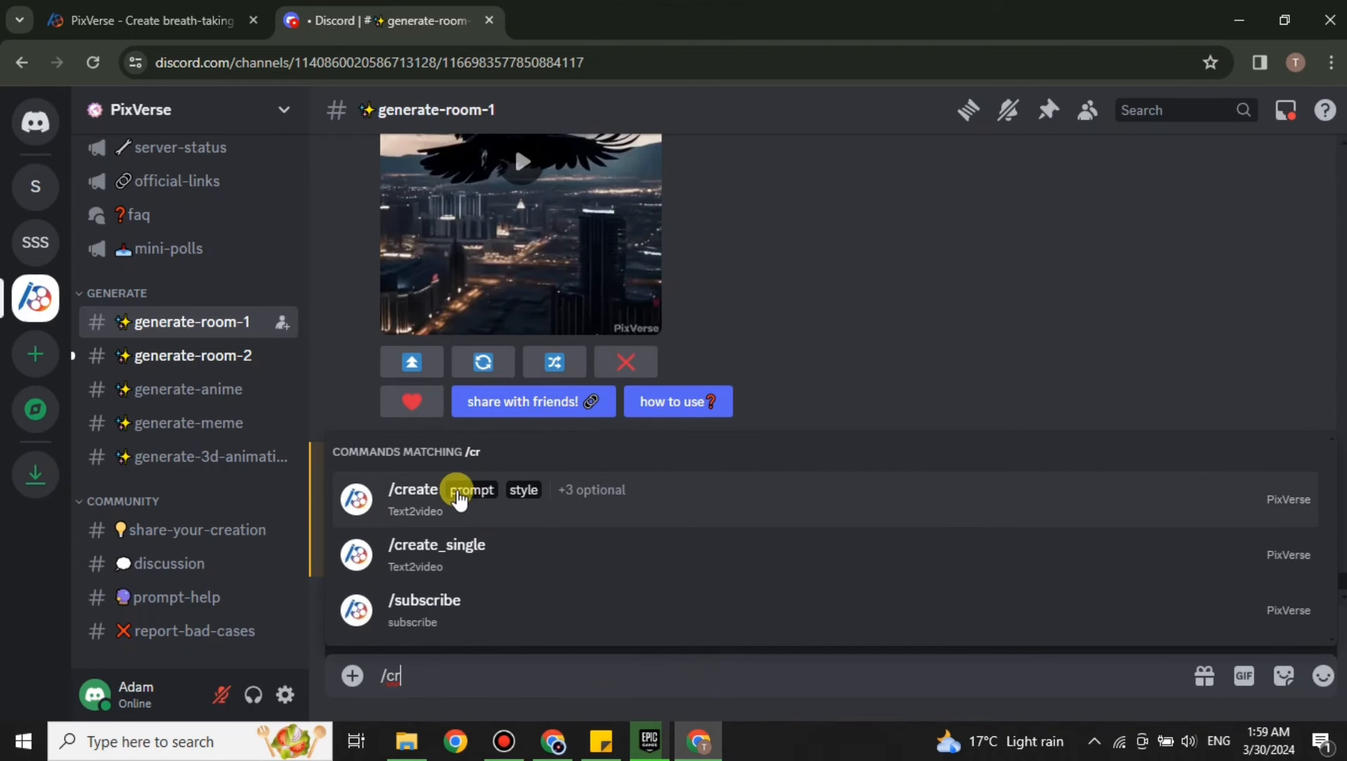
click(413, 499)
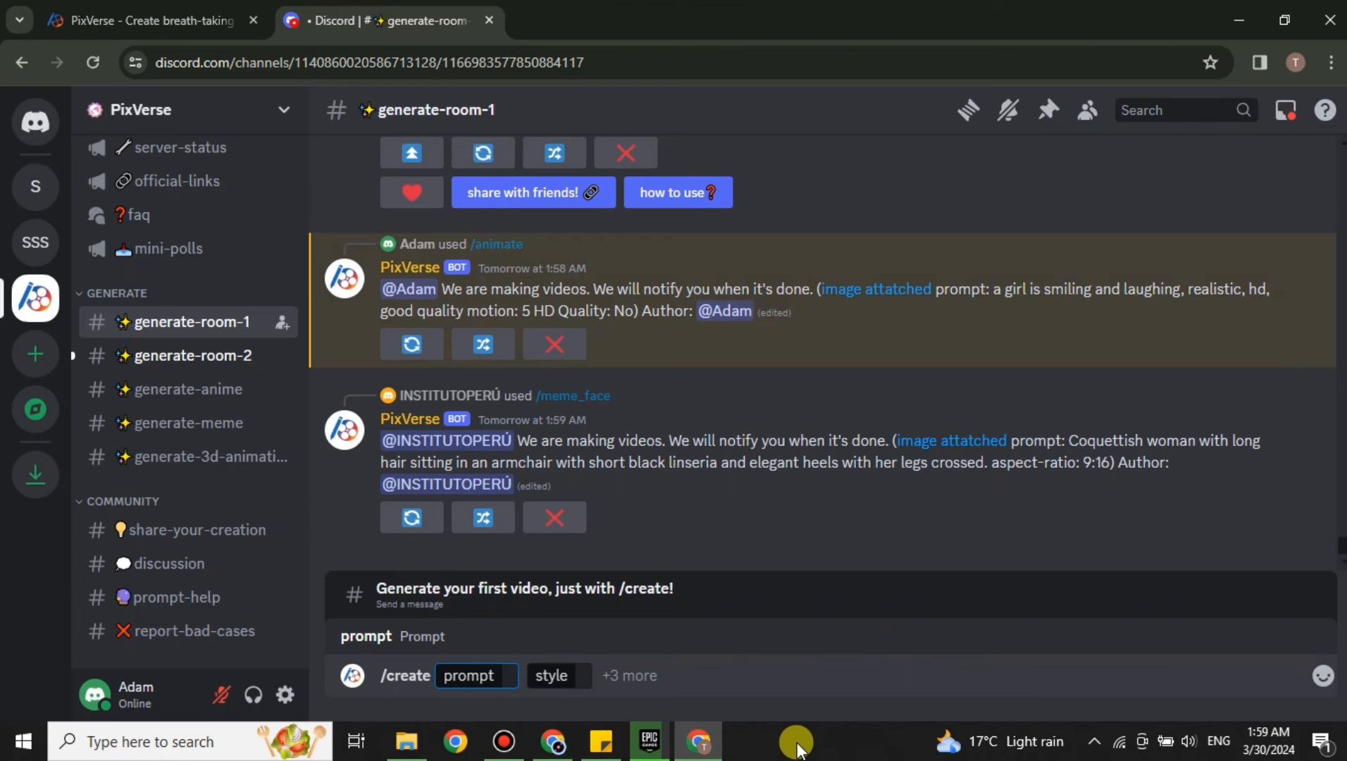
text(a man flying a)
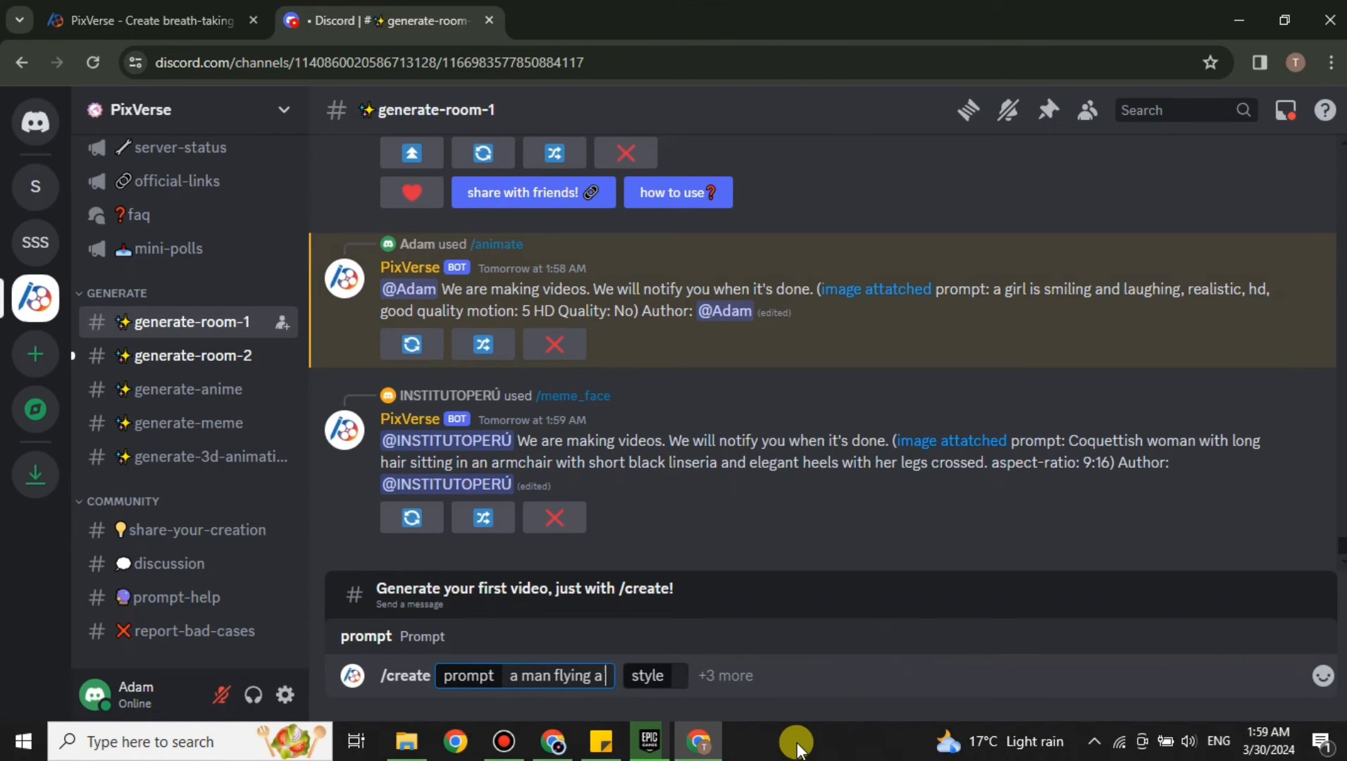
text(kite on his roof, birds in the sky. sinet with beautiful c)
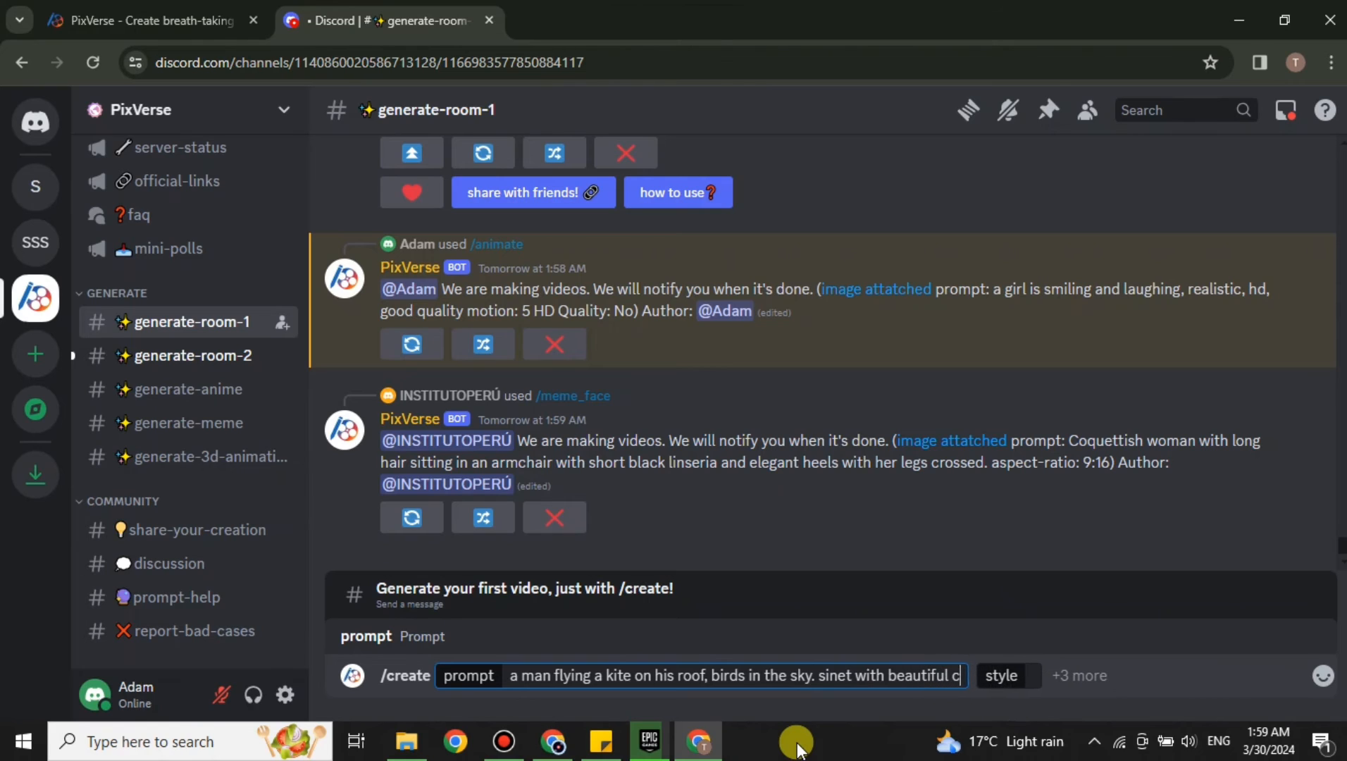
text(louds,)
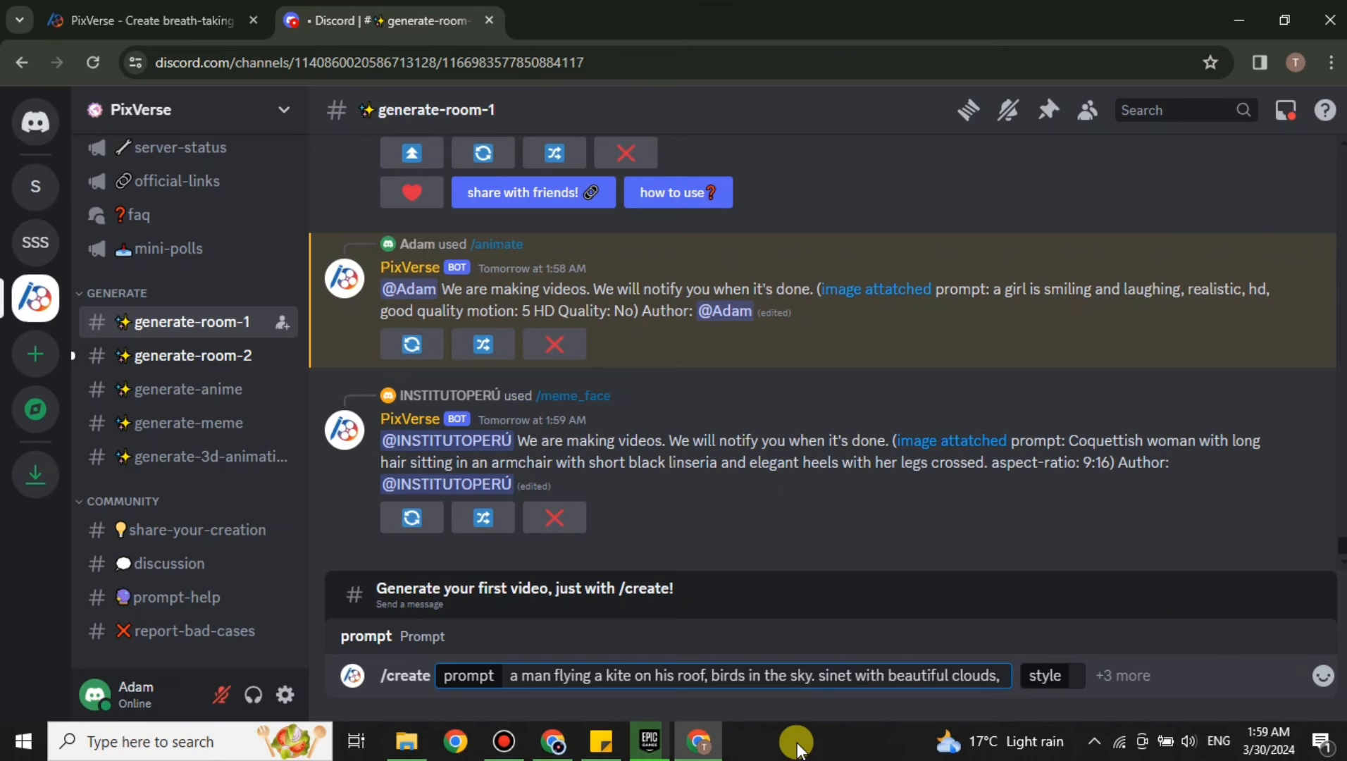
text(p)
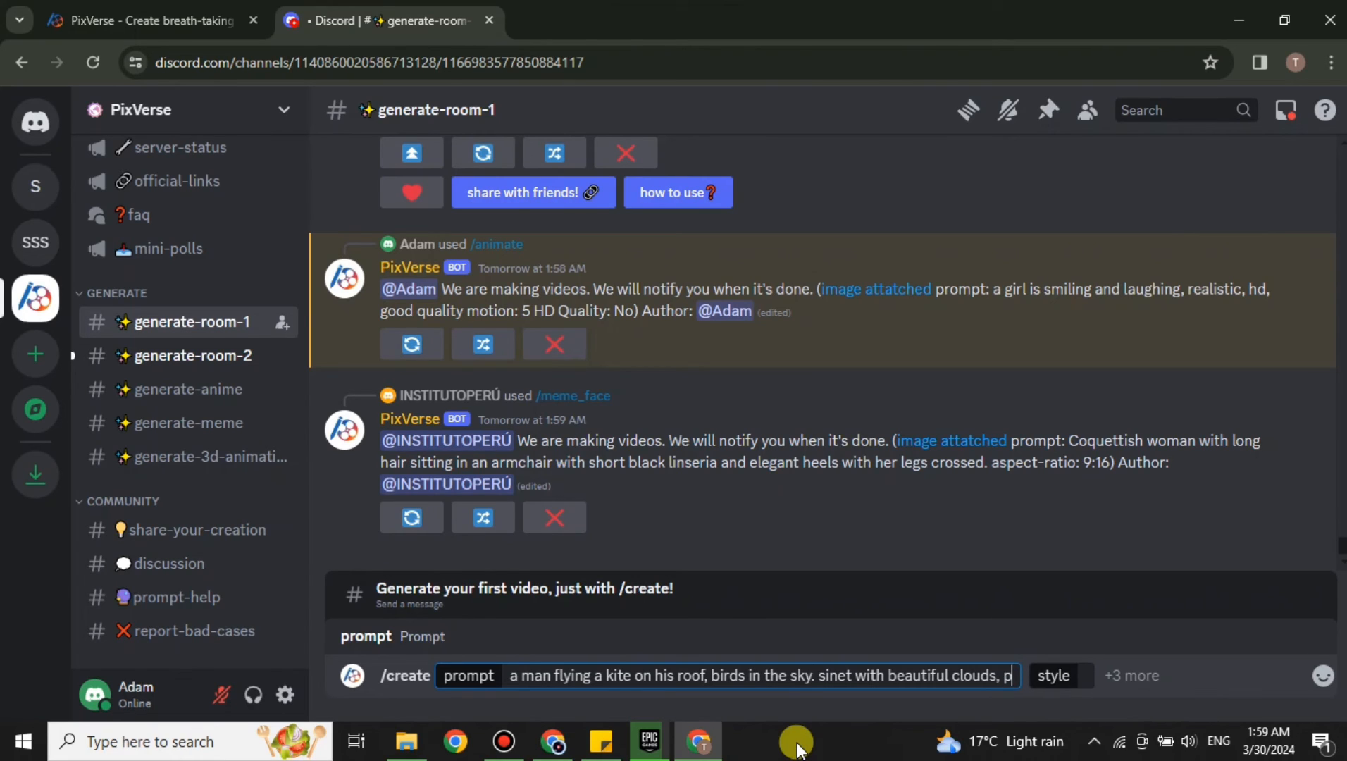
text(eople and roof in the)
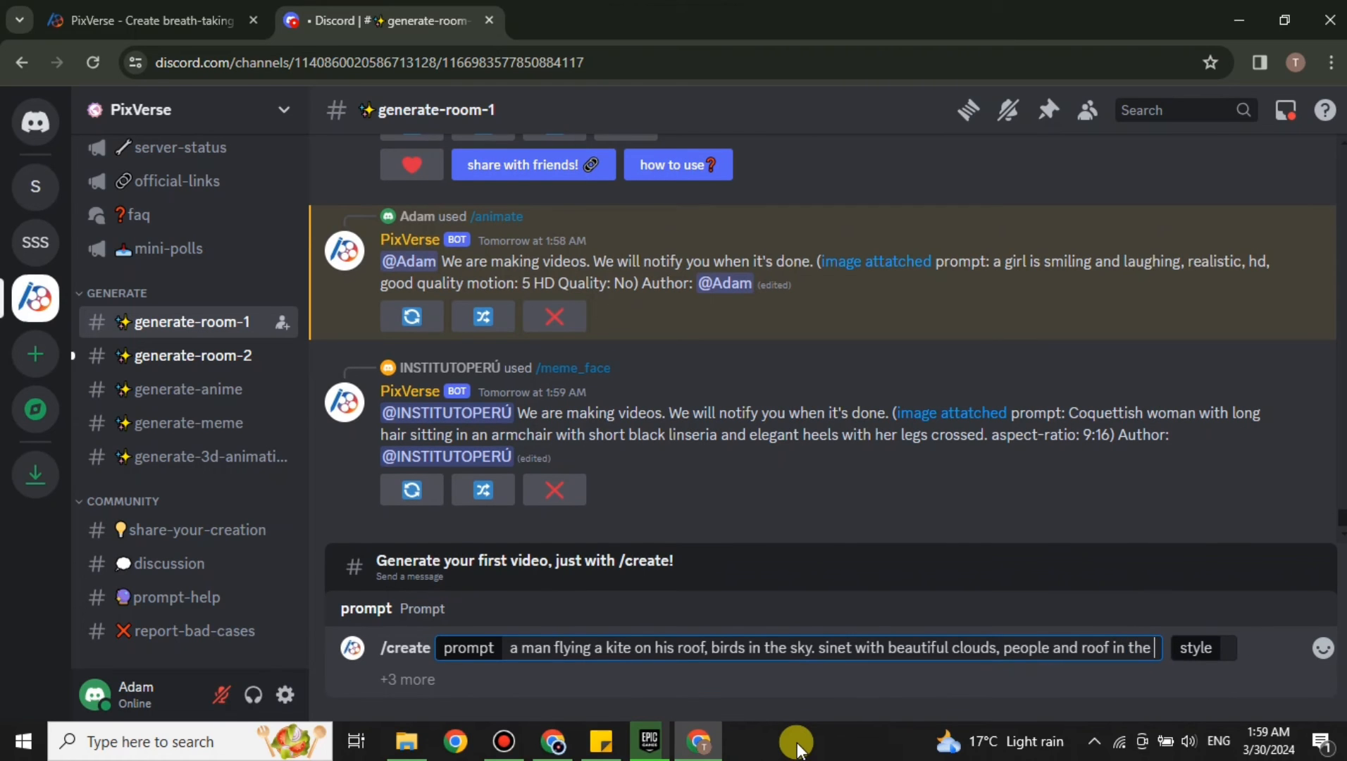
text(background)
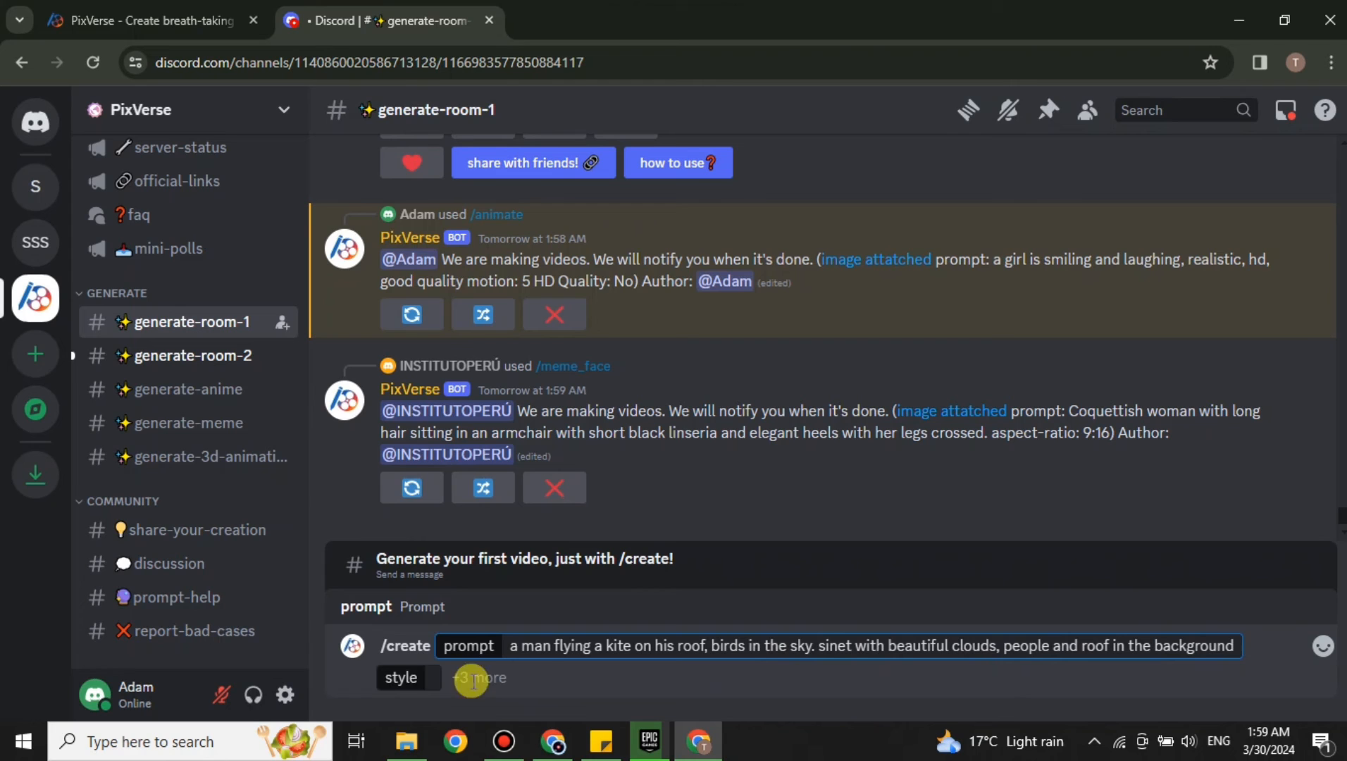
click(399, 678)
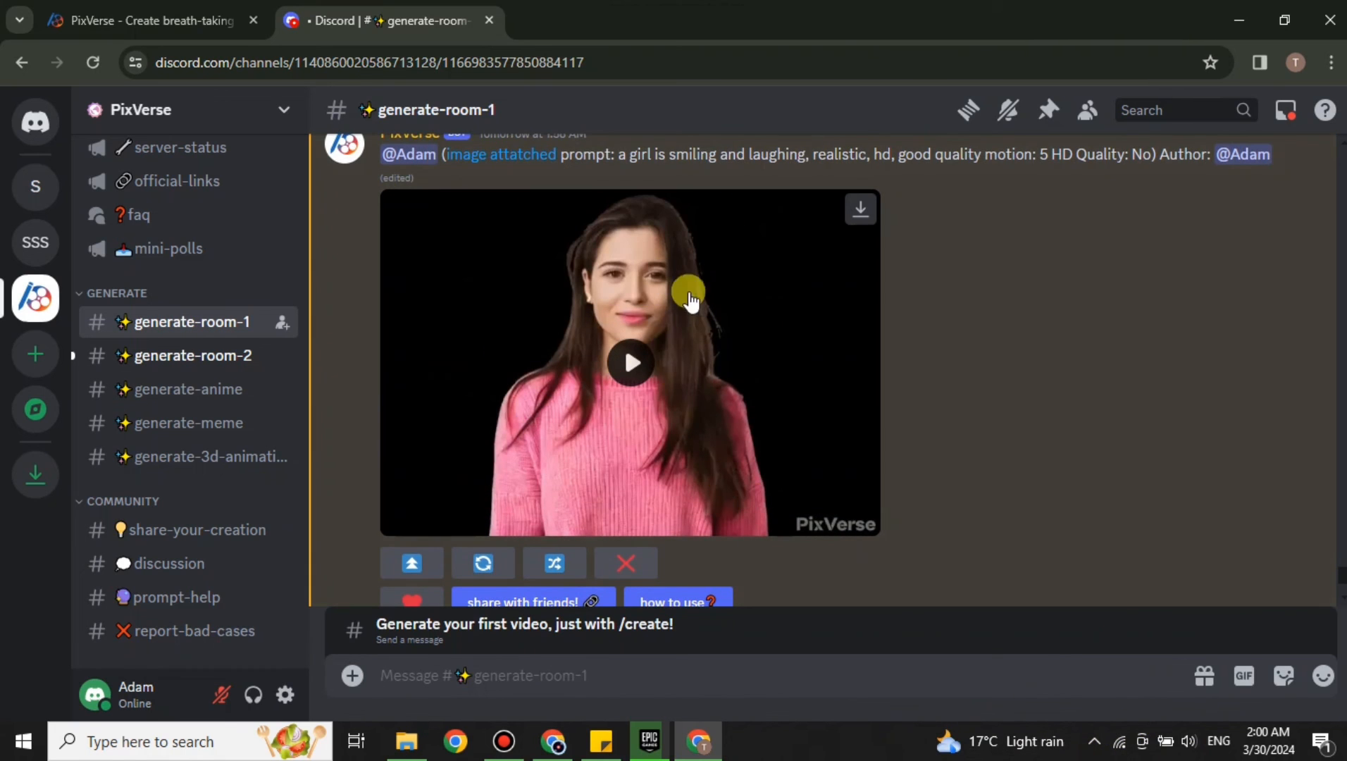
Enlarge one of the four generated kite-flying videos in the media viewer
click(630, 362)
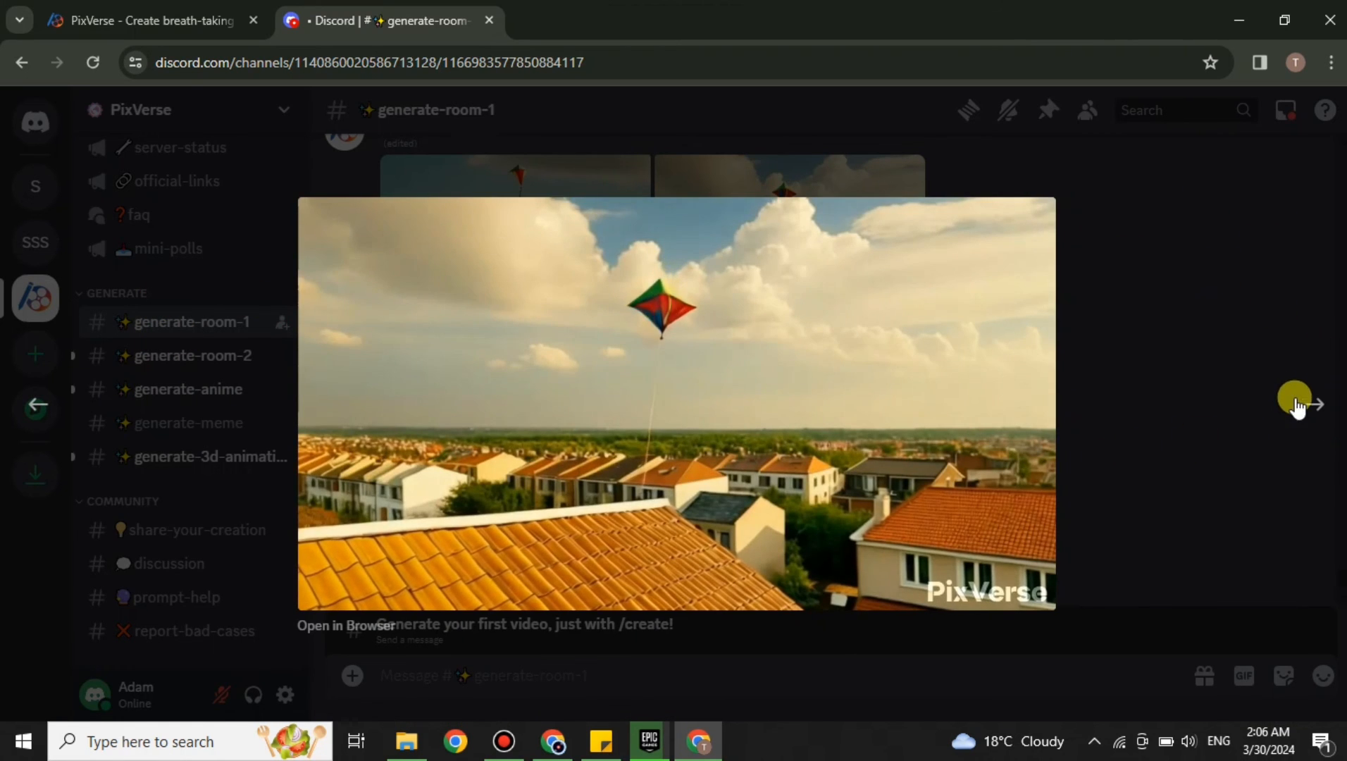
Step through the next kite-flying clips one after another in the viewer
click(1314, 404)
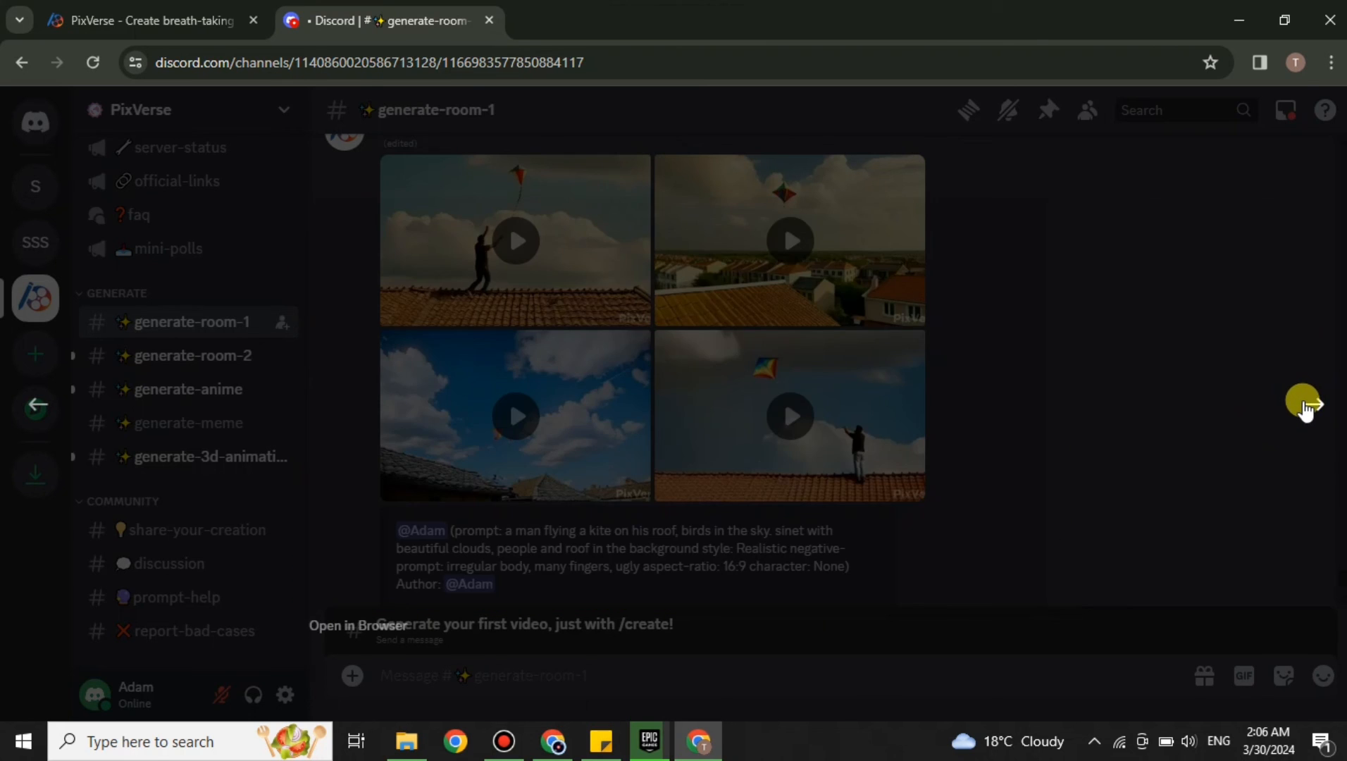
click(515, 417)
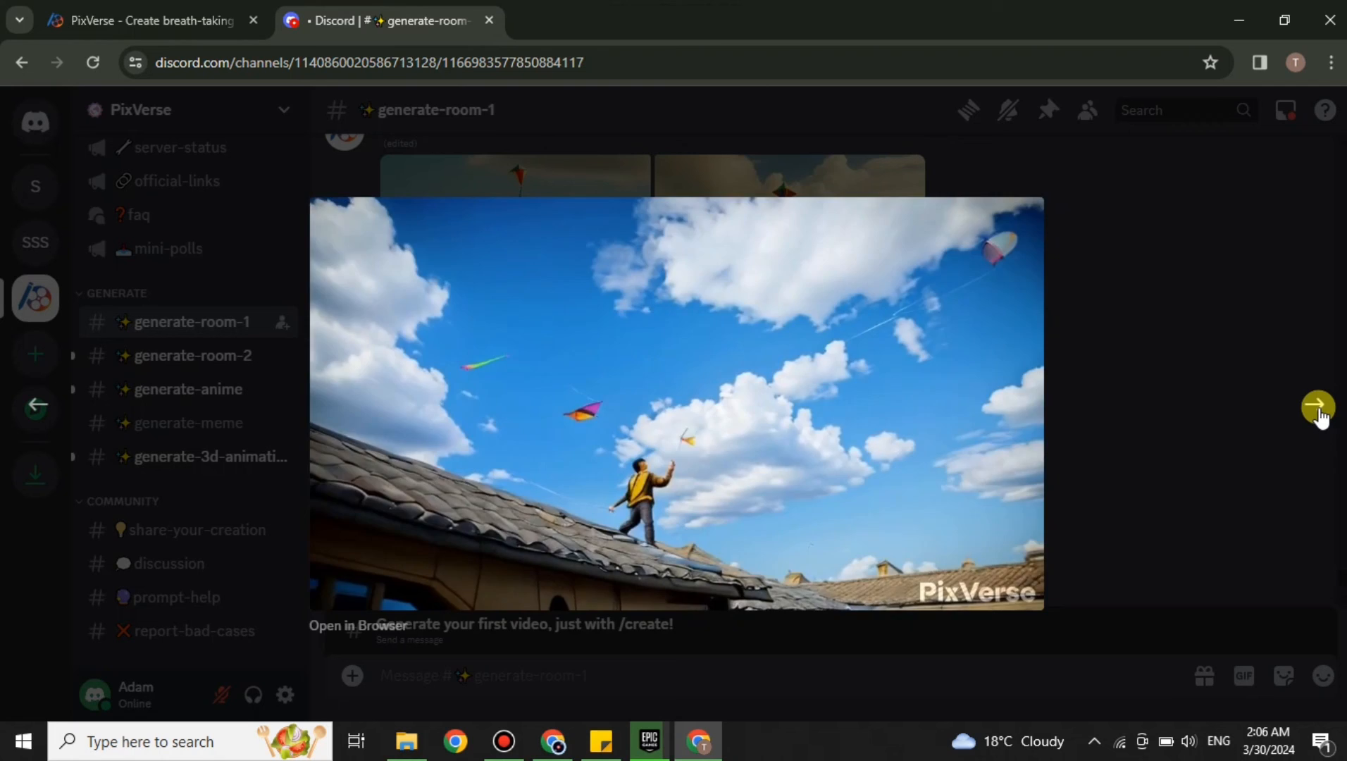
click(1318, 404)
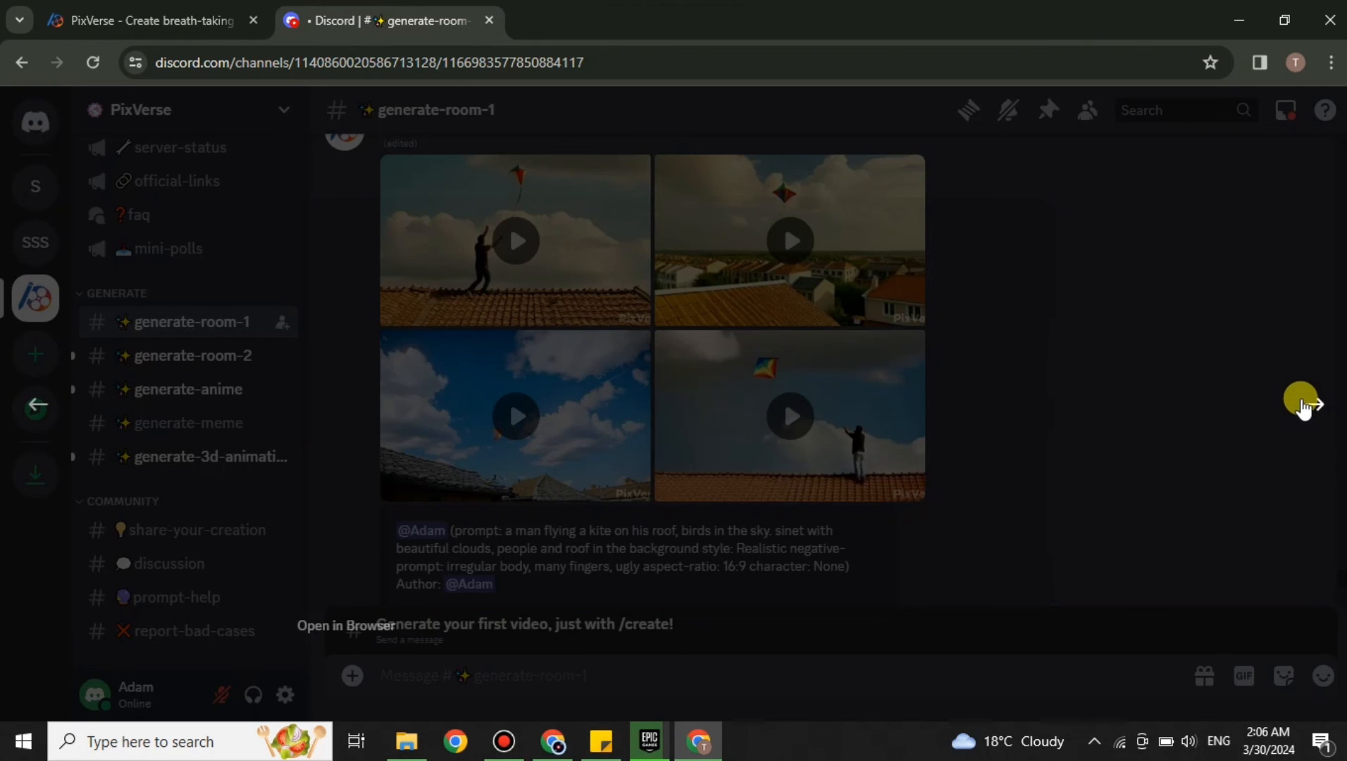